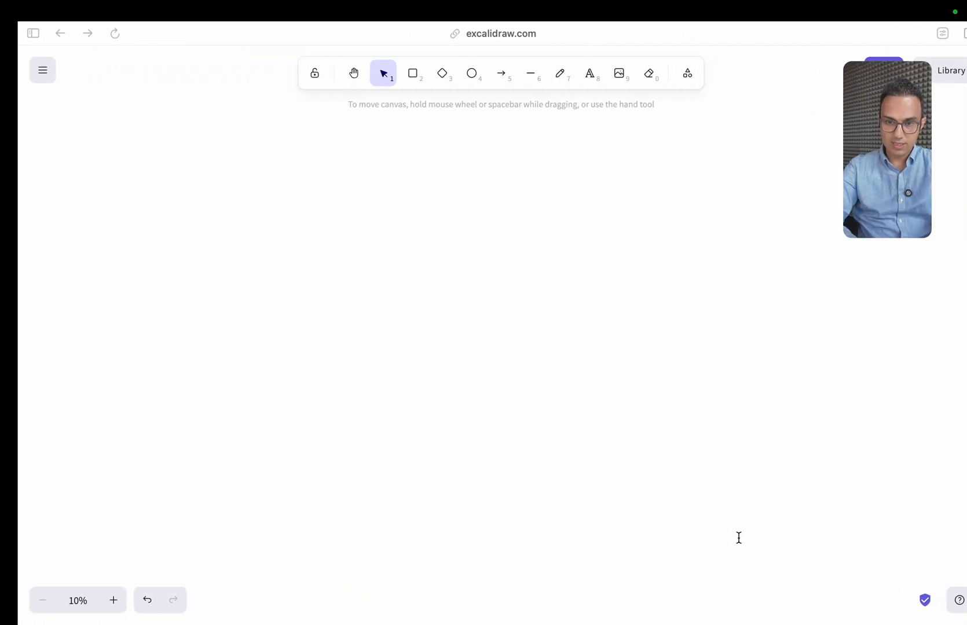
Draw a 'contact form' rectangle card and make it wider and shorter
left_click(414, 73)
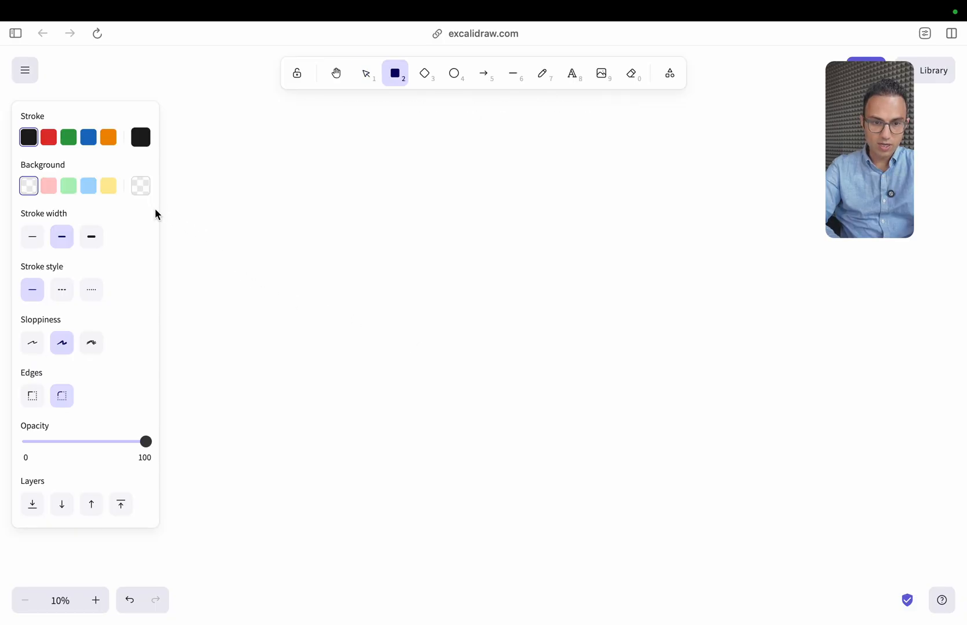
left_click_drag(199, 186, 300, 245)
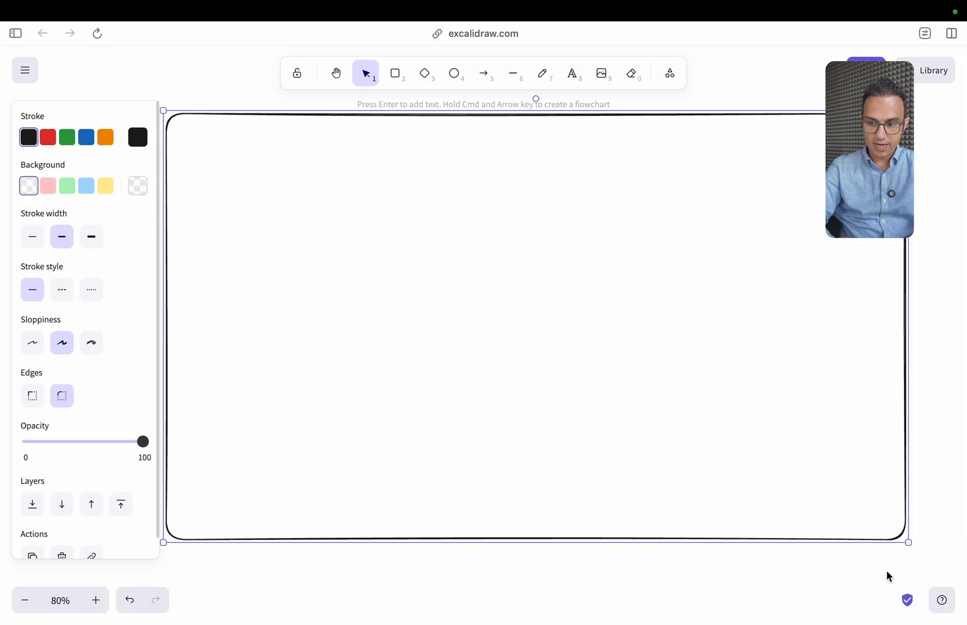
left_click_drag(906, 543, 358, 222)
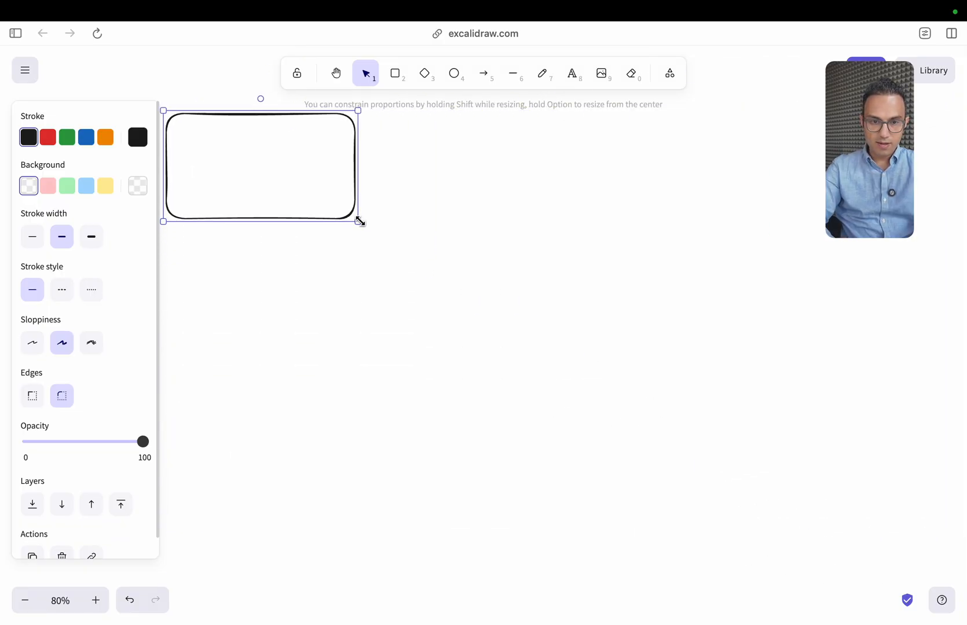
type("contact")
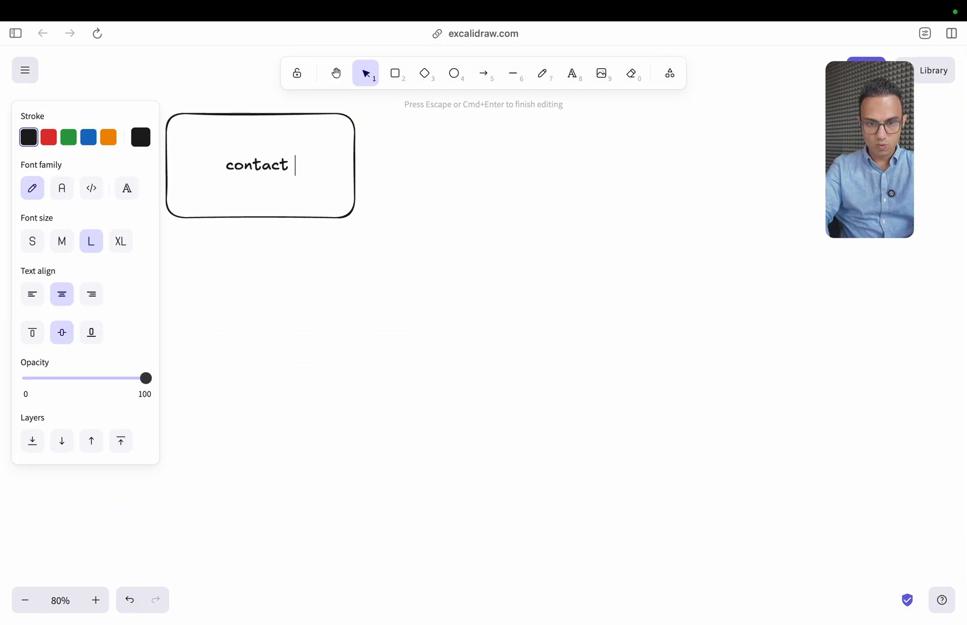
type("form")
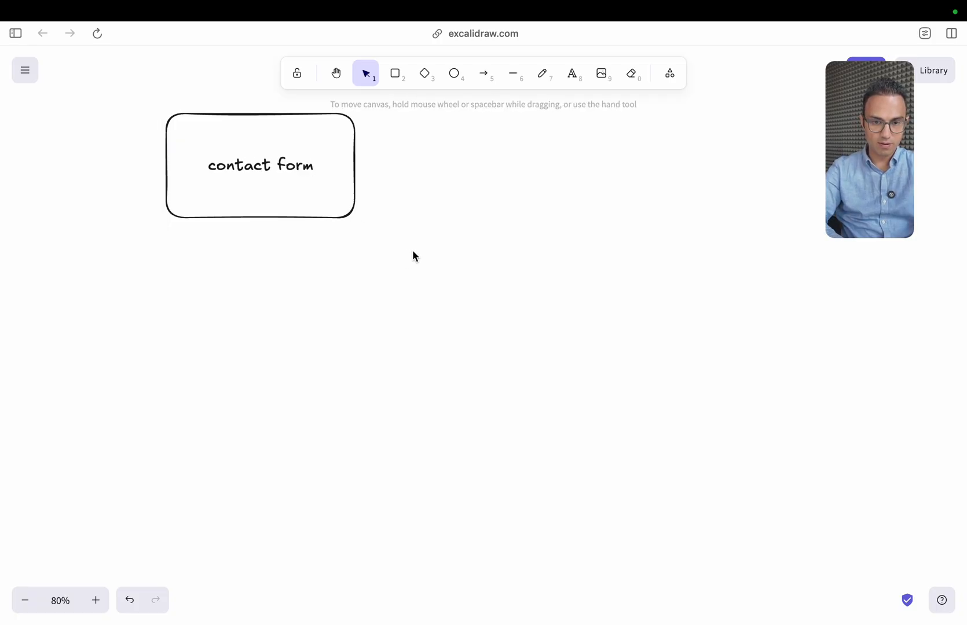
left_click(259, 165)
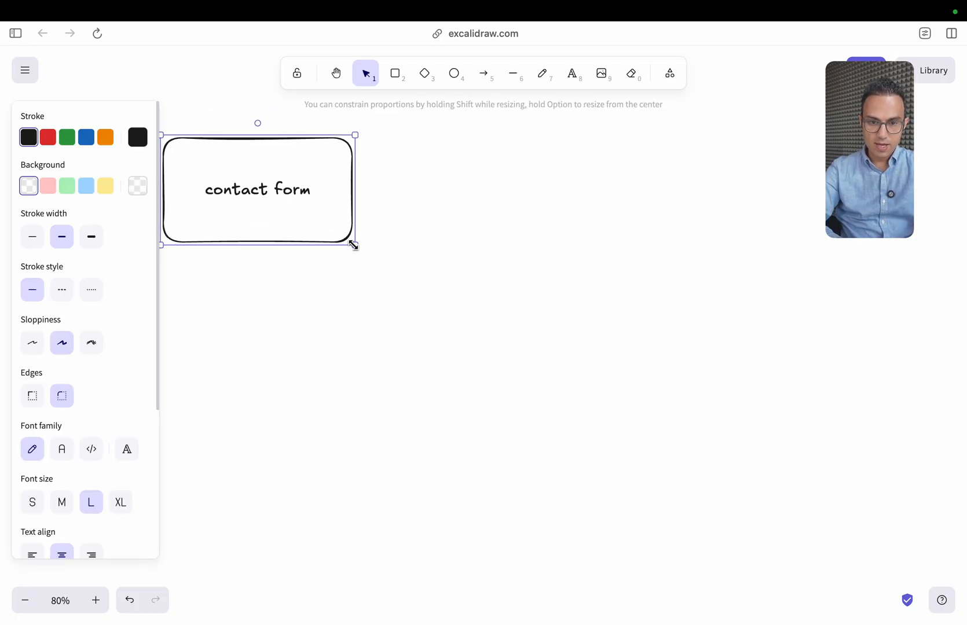
left_click_drag(353, 244, 365, 216)
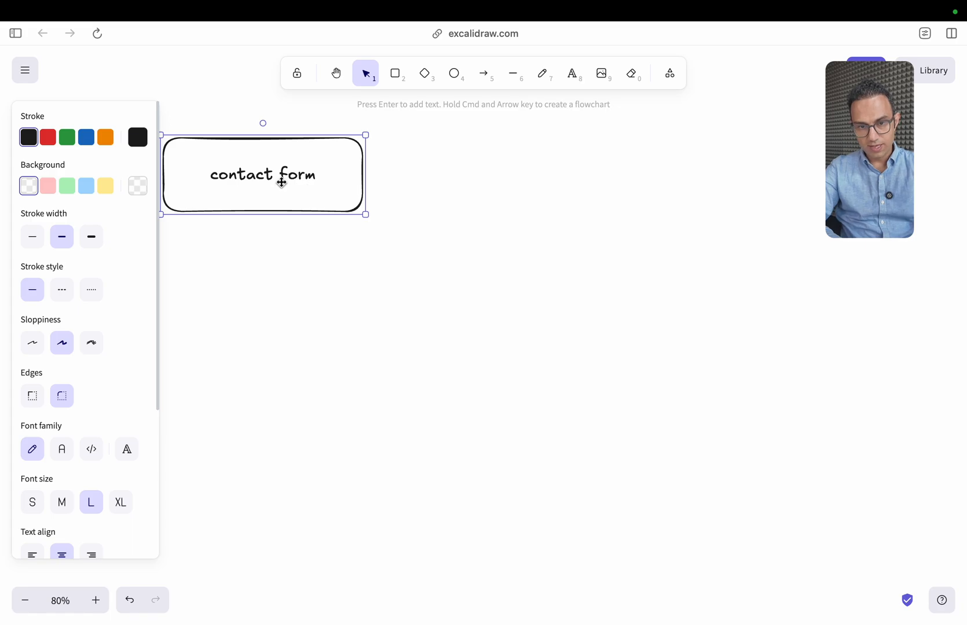
Draw an elbow arrow from contact form to the 'n8n initiate call' box
left_click(484, 73)
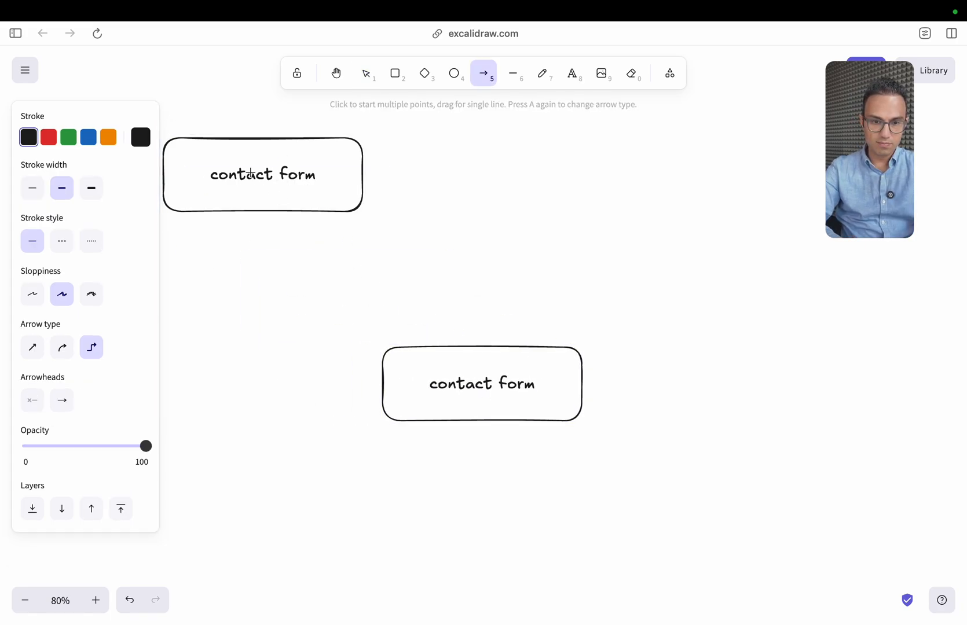
left_click_drag(252, 214, 379, 385)
type("n8n initiate call")
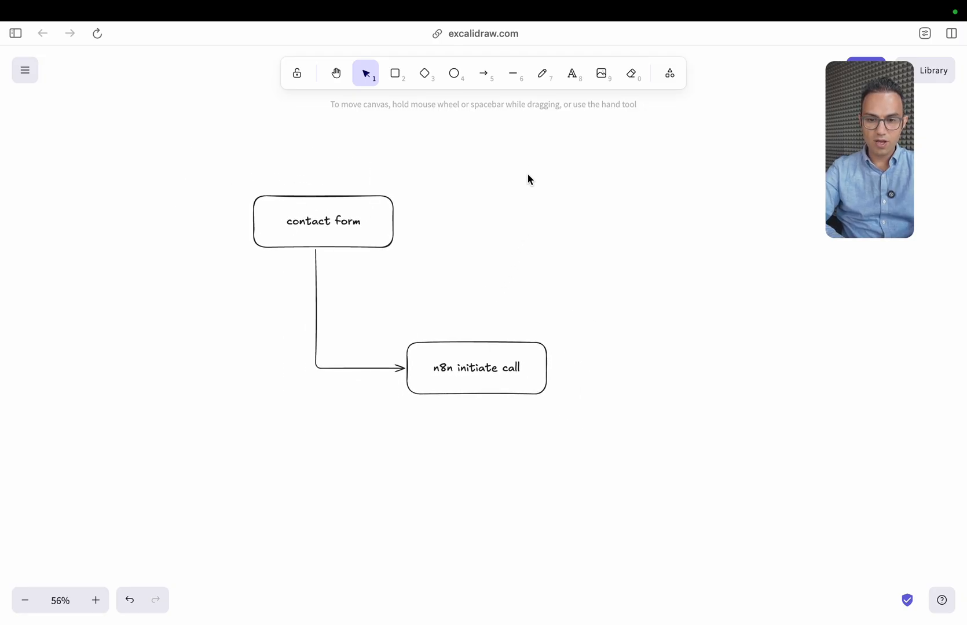
left_click_drag(548, 136, 502, 345)
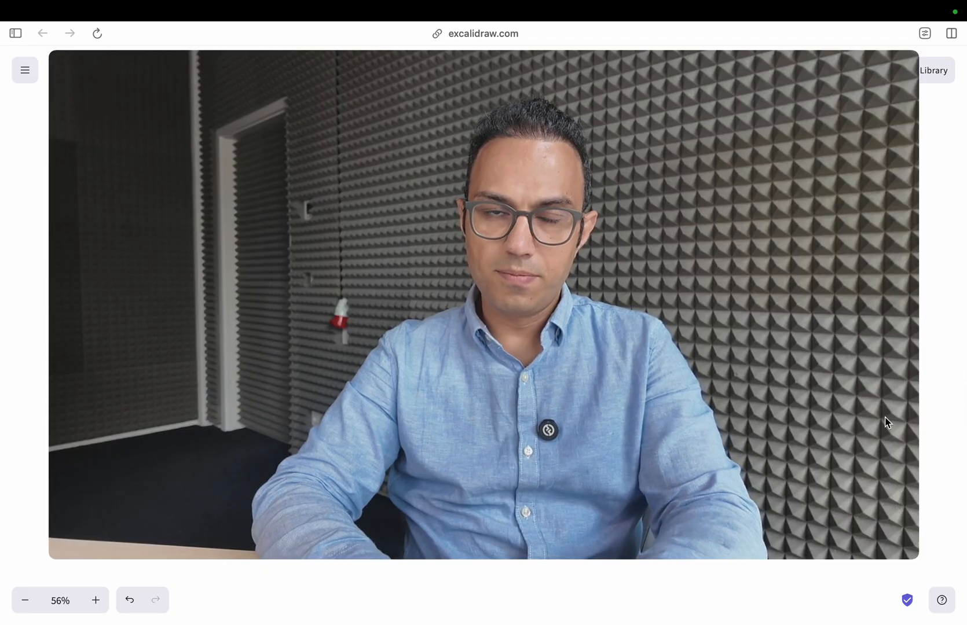
mouse_move(926, 429)
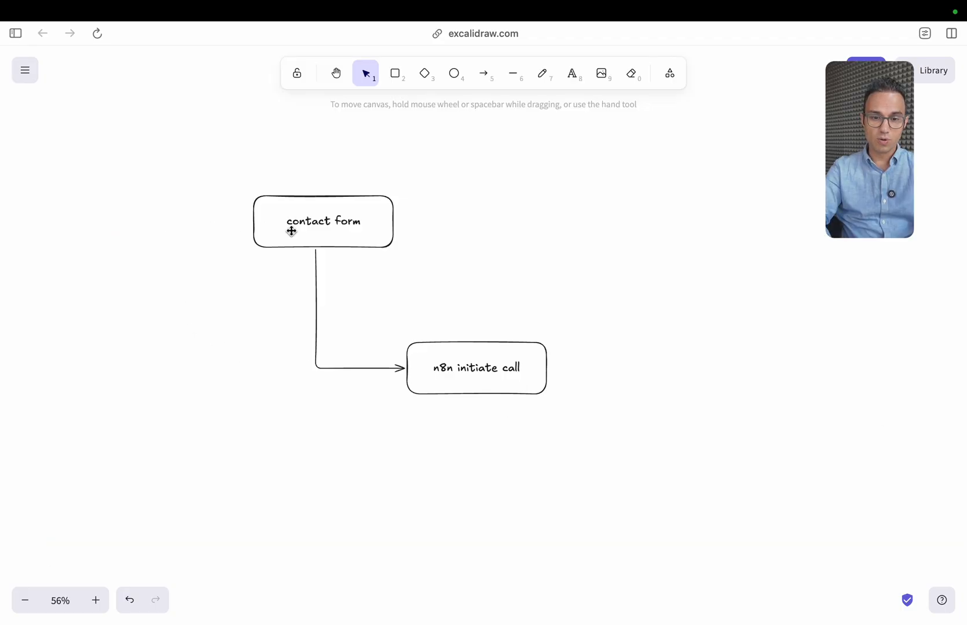
Label the first arrow 'within 60s'
double_click(316, 308)
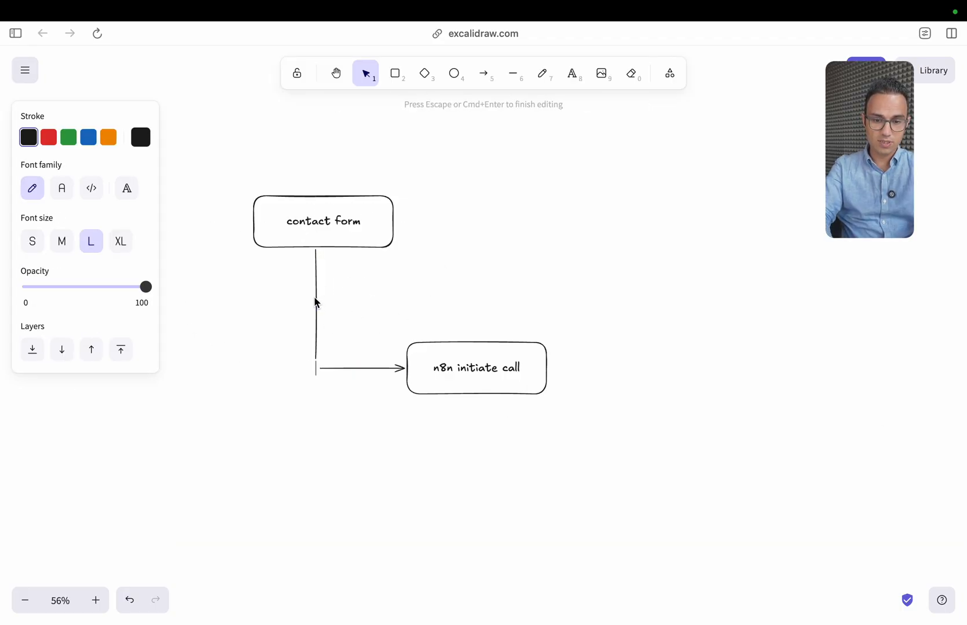
type("within")
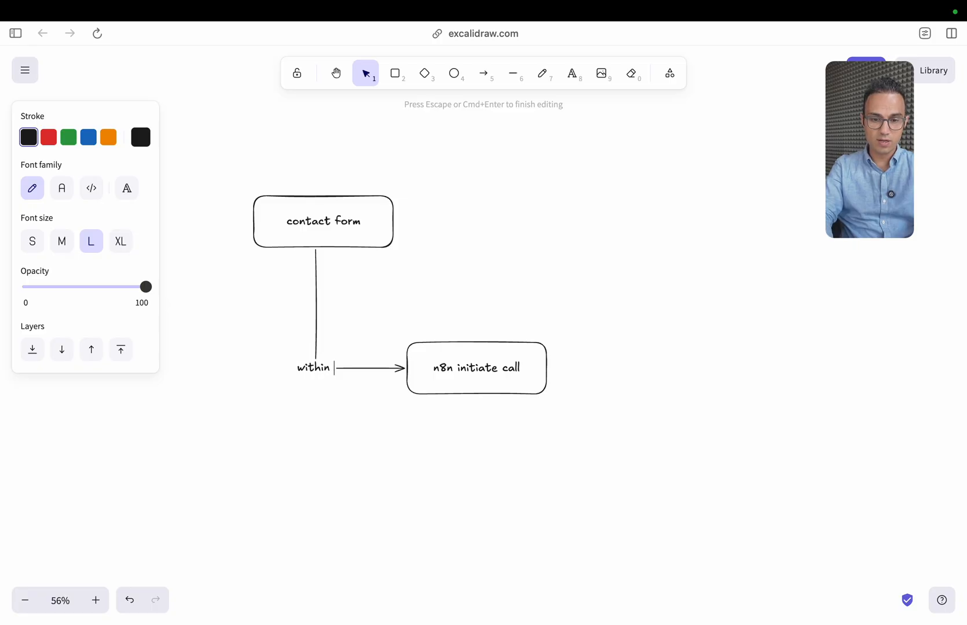
type("60s")
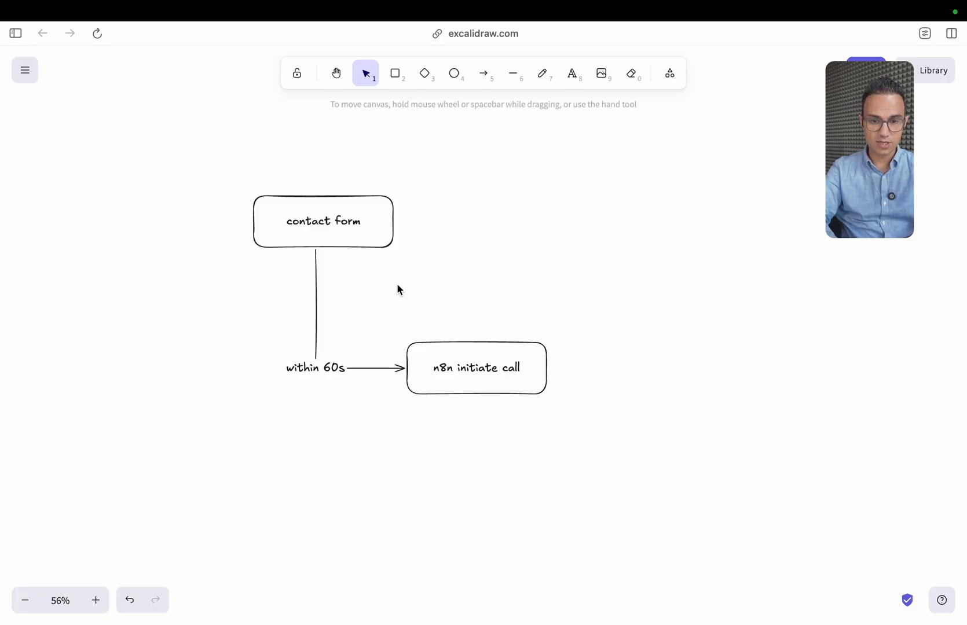
Duplicate the n8n box lower right as '11labs' and label its arrow 'initiate a call'
left_click(476, 368)
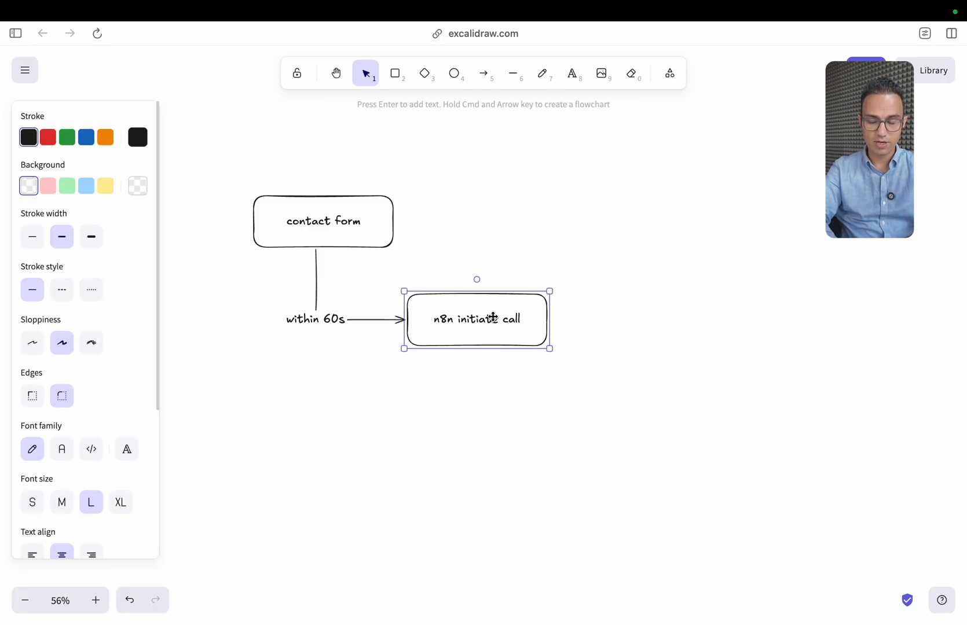
left_click_drag(476, 319, 585, 425)
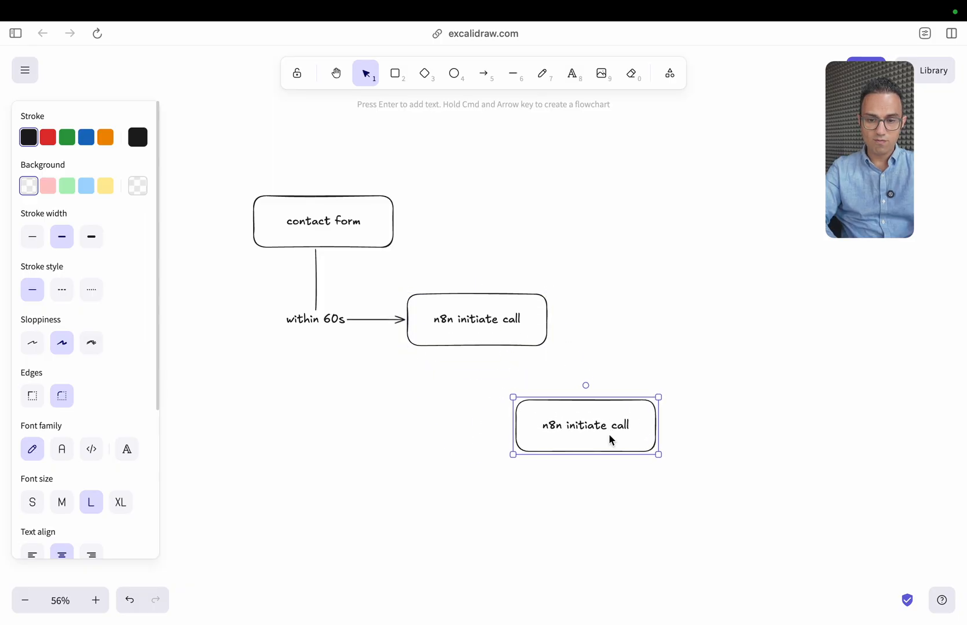
double_click(585, 425)
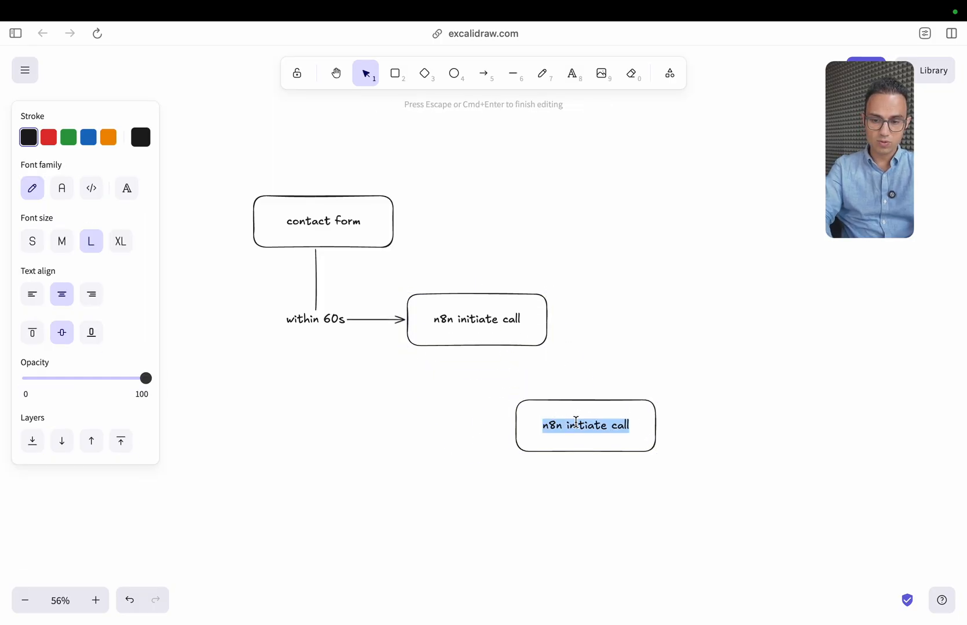
left_click(483, 73)
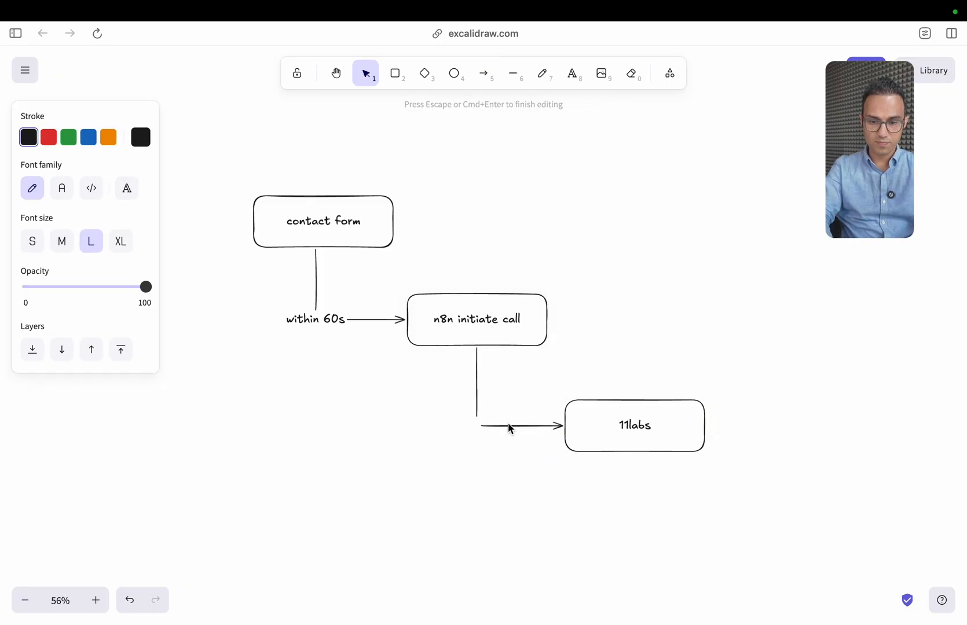
type("initiate a call")
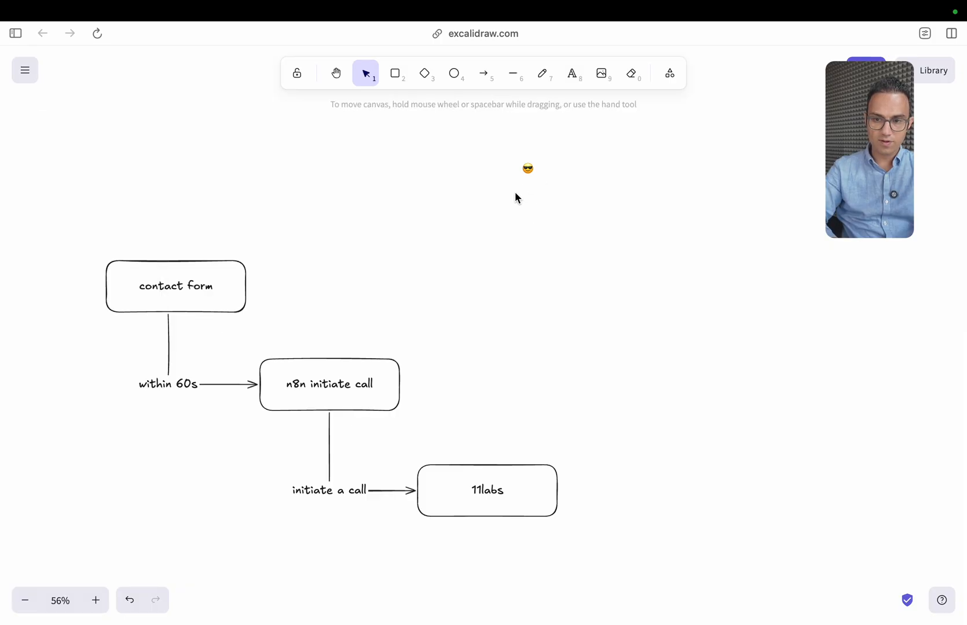
Add the 'Alex' label, an arrow from 11labs up to Alex, and lower the Supabase box
type("Alex")
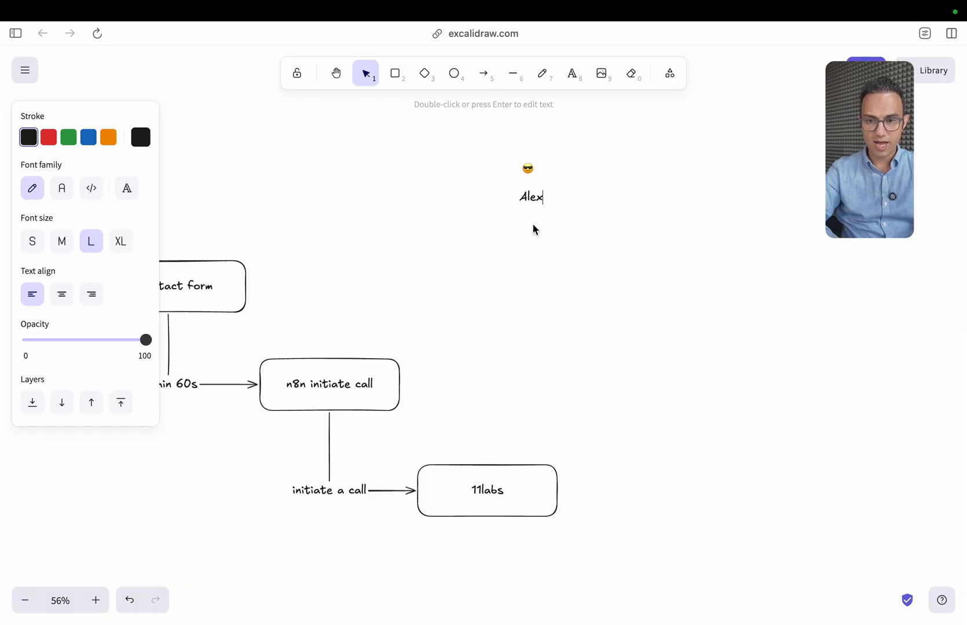
left_click(395, 73)
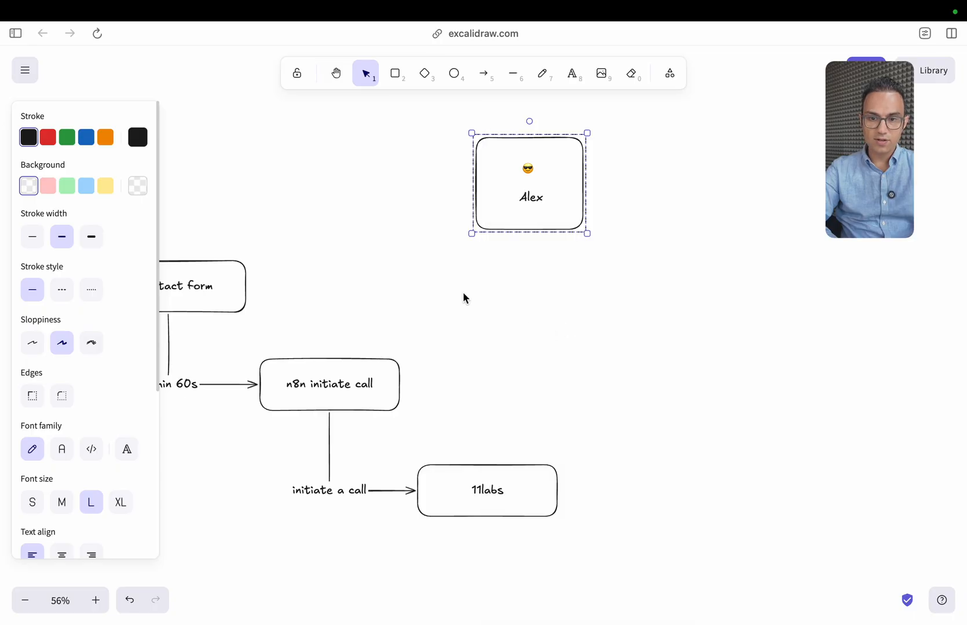
left_click(484, 73)
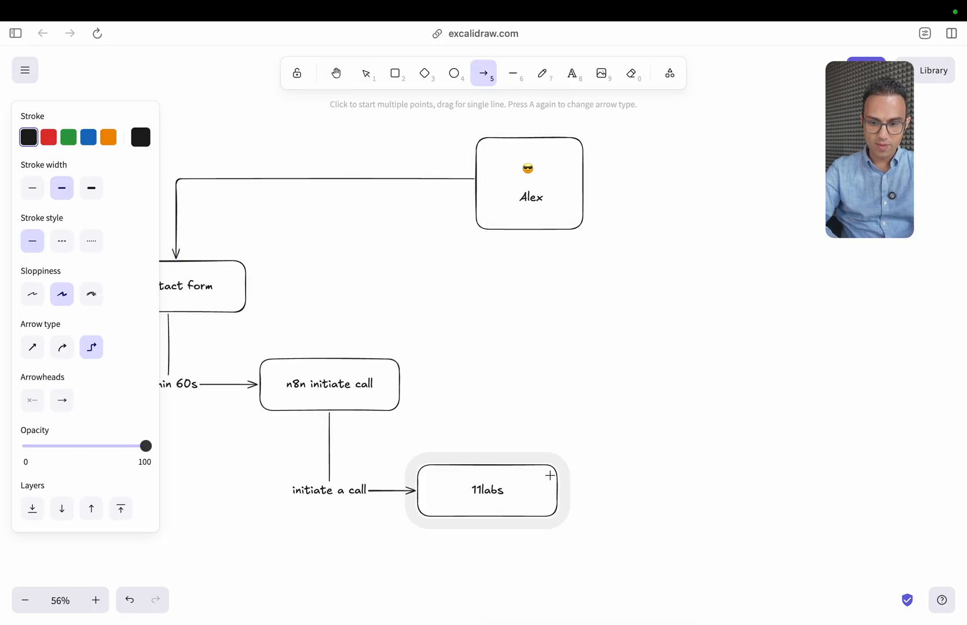
left_click_drag(487, 468, 520, 238)
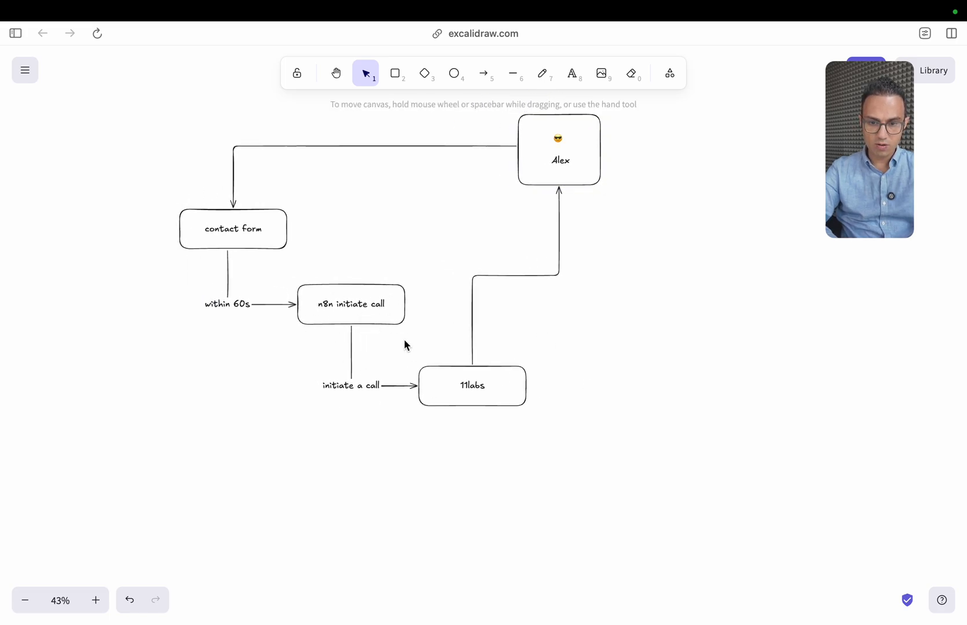
left_click(471, 385)
type("Supabase")
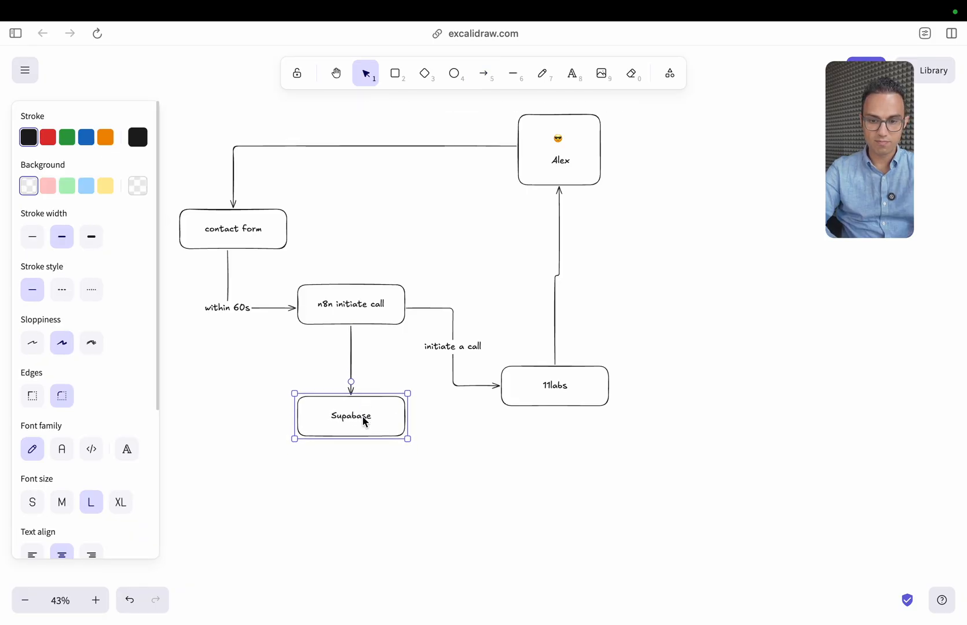
left_click_drag(350, 415, 350, 455)
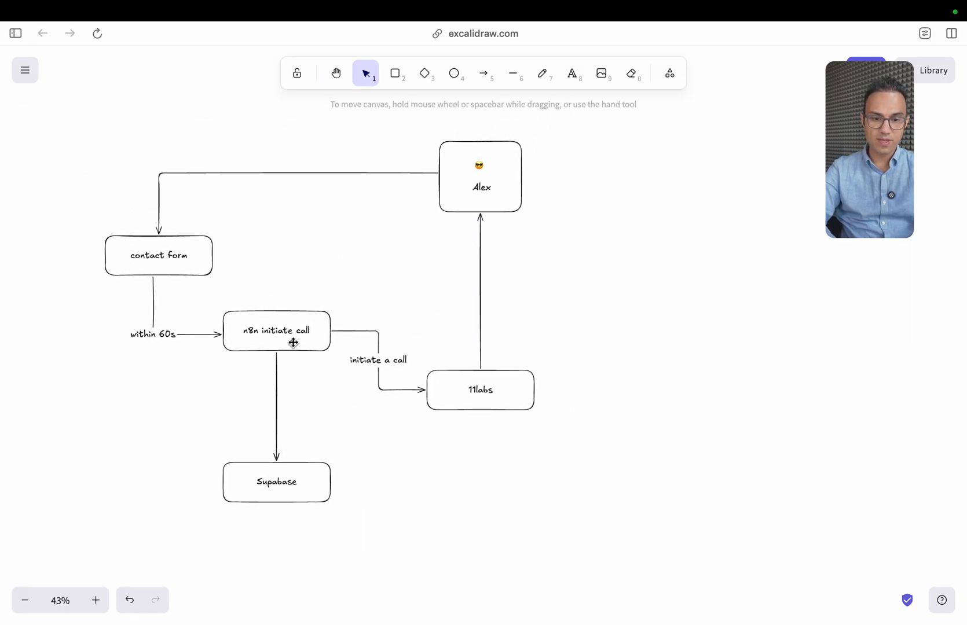
Select the n8n initiate call box and highlight parts of the diagram
left_click(276, 330)
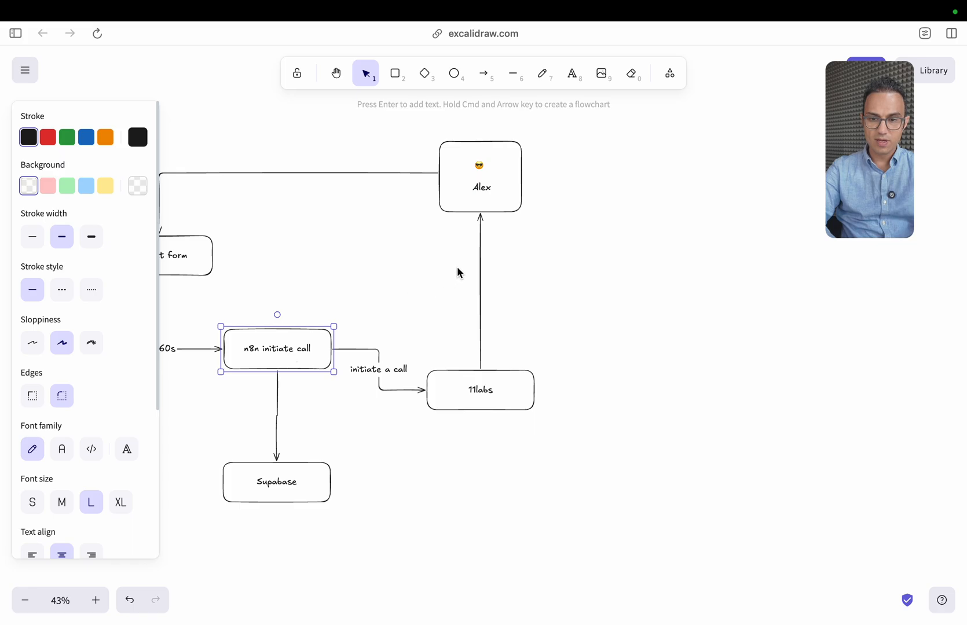
left_click(480, 293)
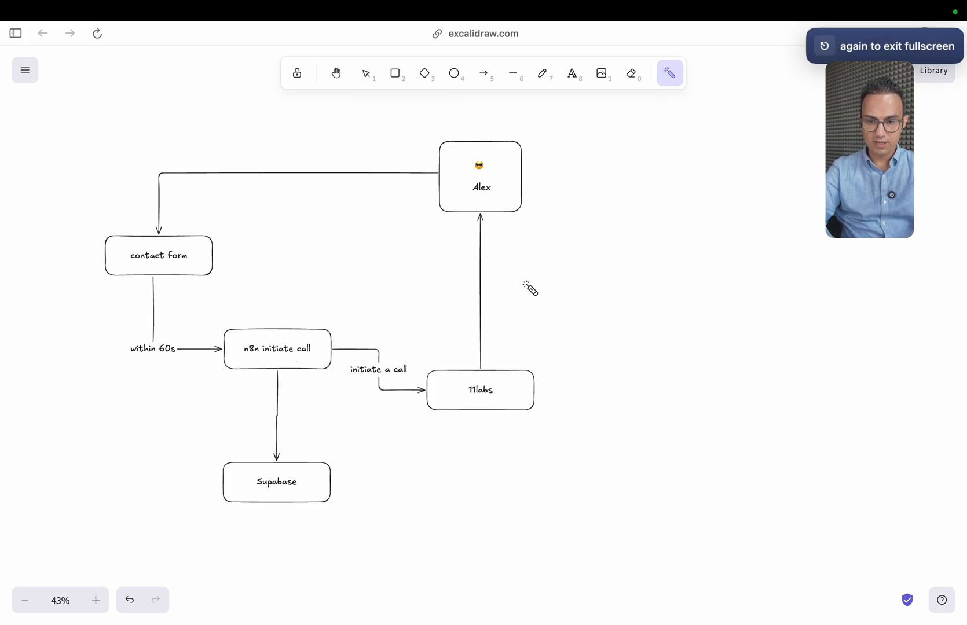
left_click(366, 73)
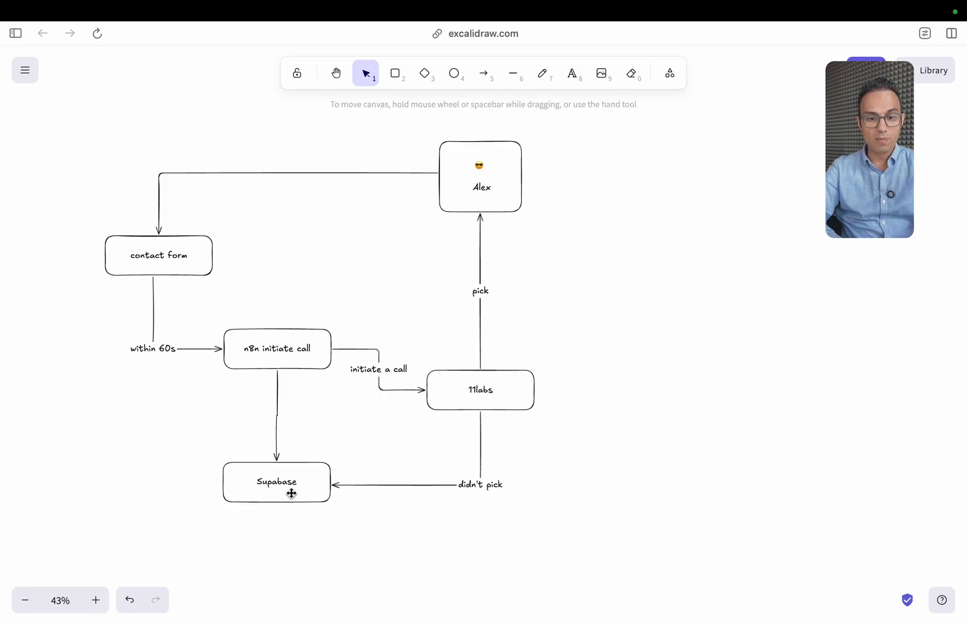
Duplicate the Supabase box to the right and relabel it 'Email Comm. (n8n)'
left_click(276, 482)
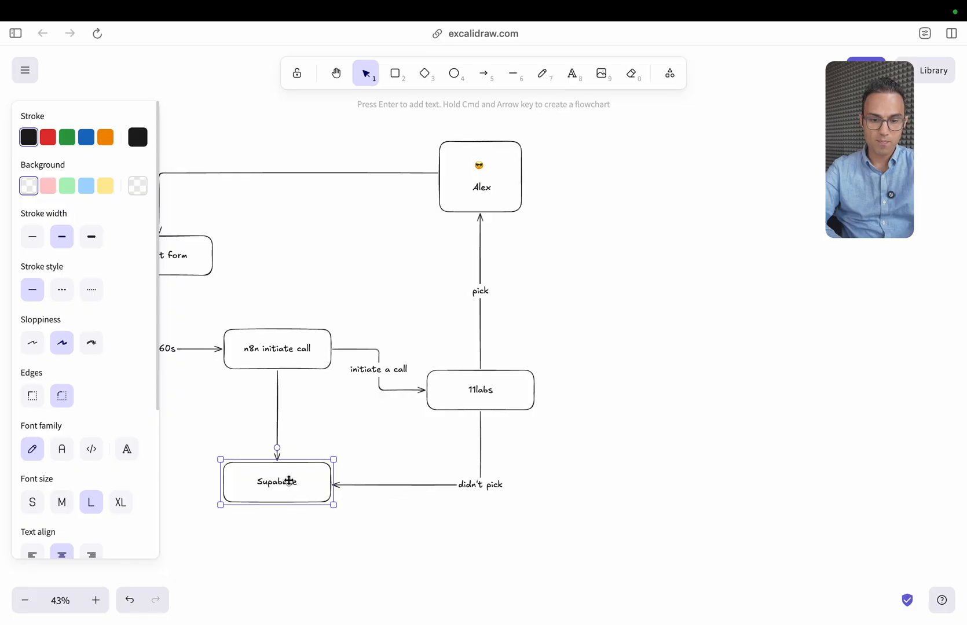
left_click_drag(276, 481, 674, 393)
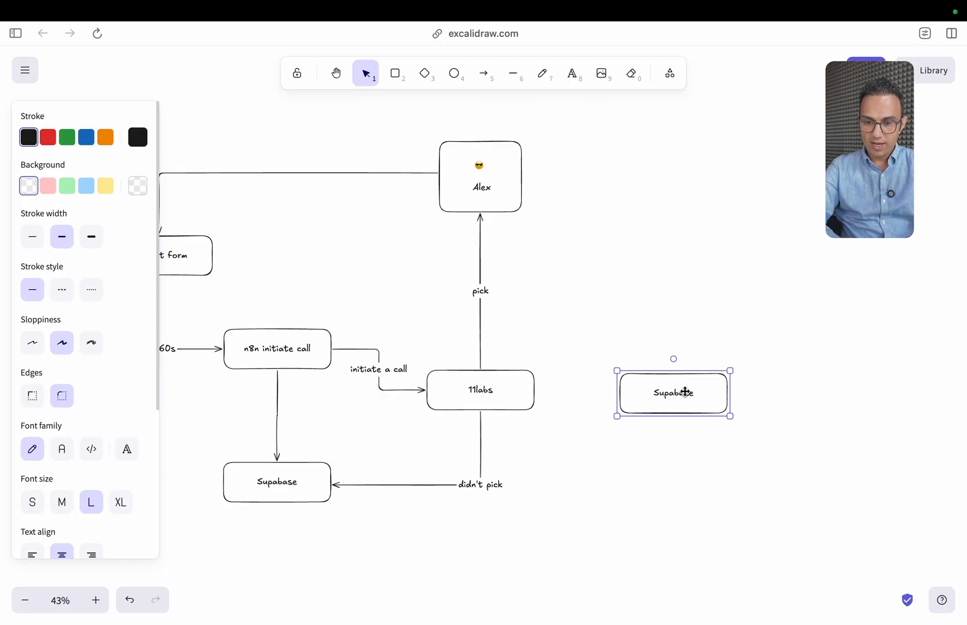
double_click(672, 394)
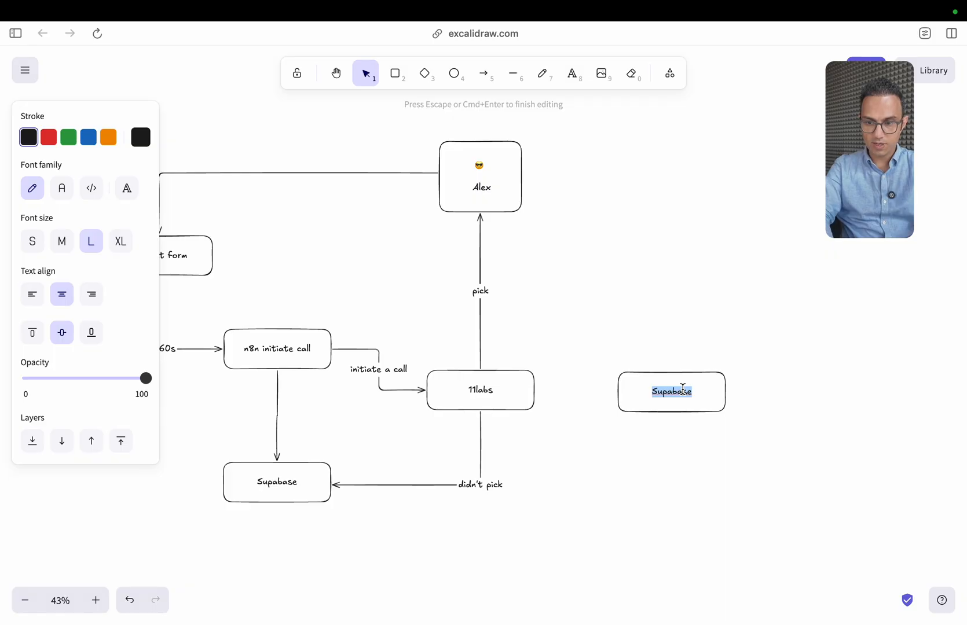
type("Email Comm.")
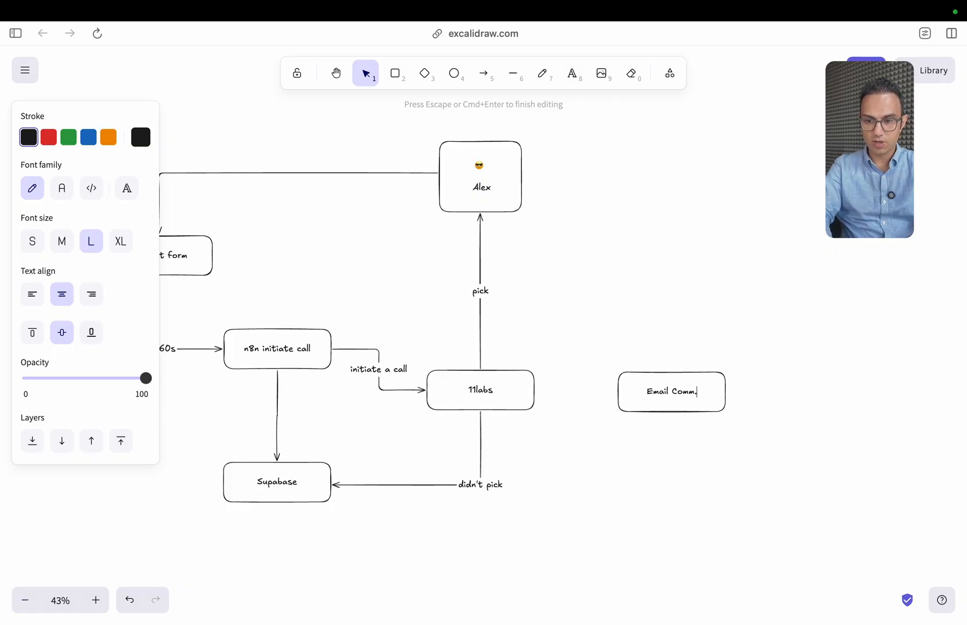
left_click(483, 73)
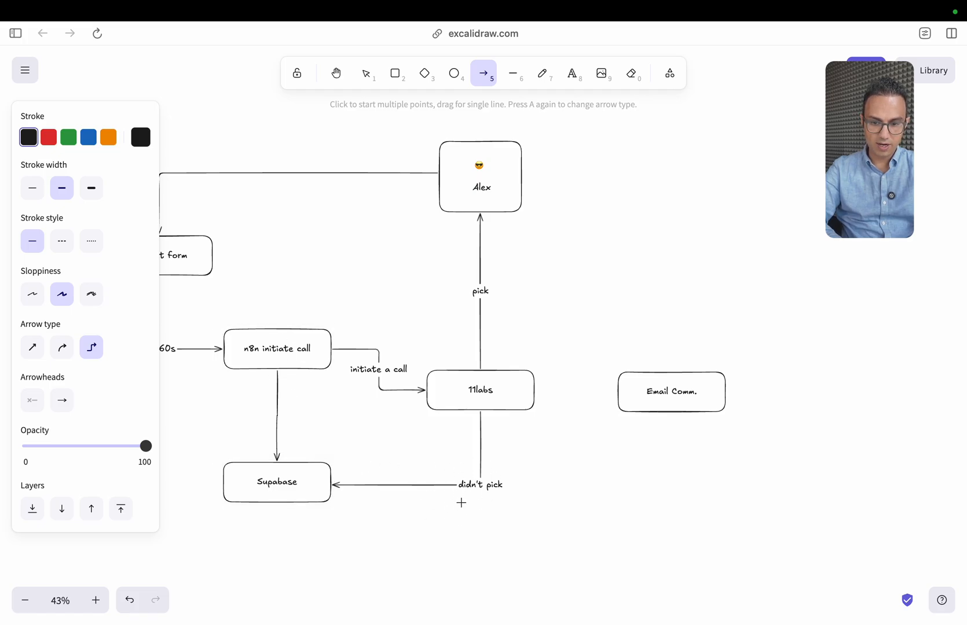
mouse_move(305, 386)
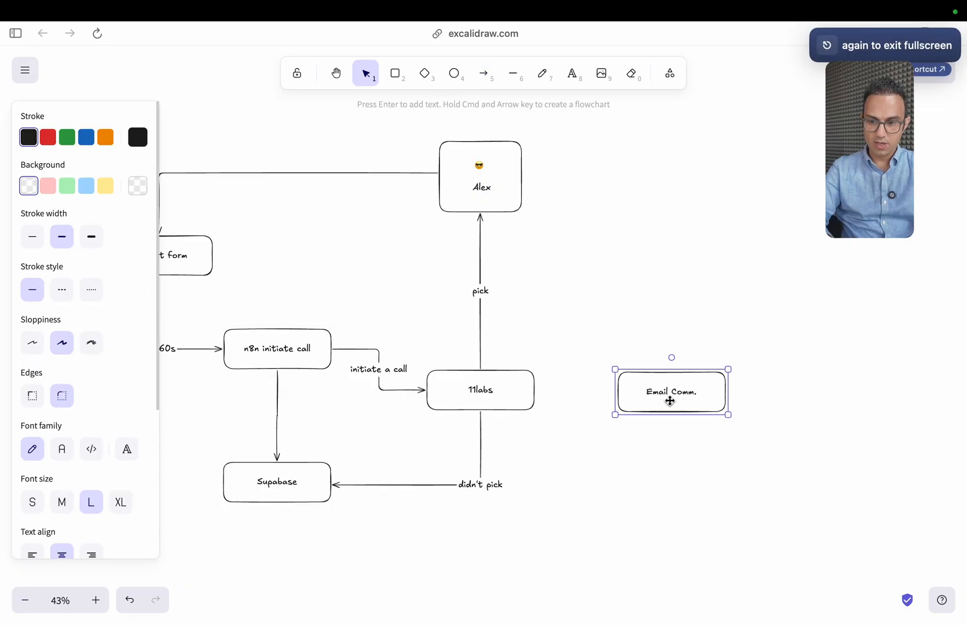
type("(n8n")
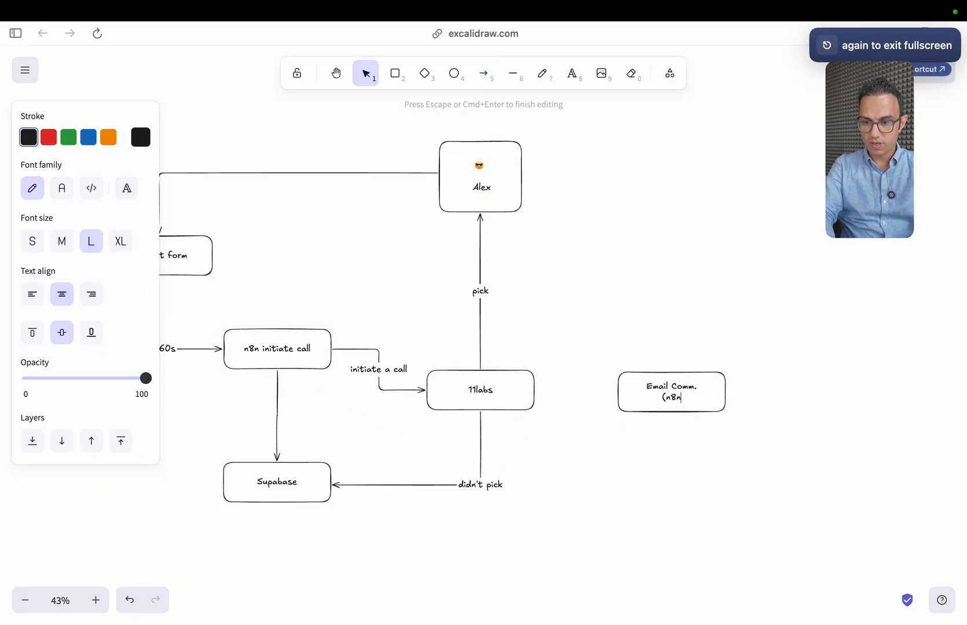
left_click(483, 74)
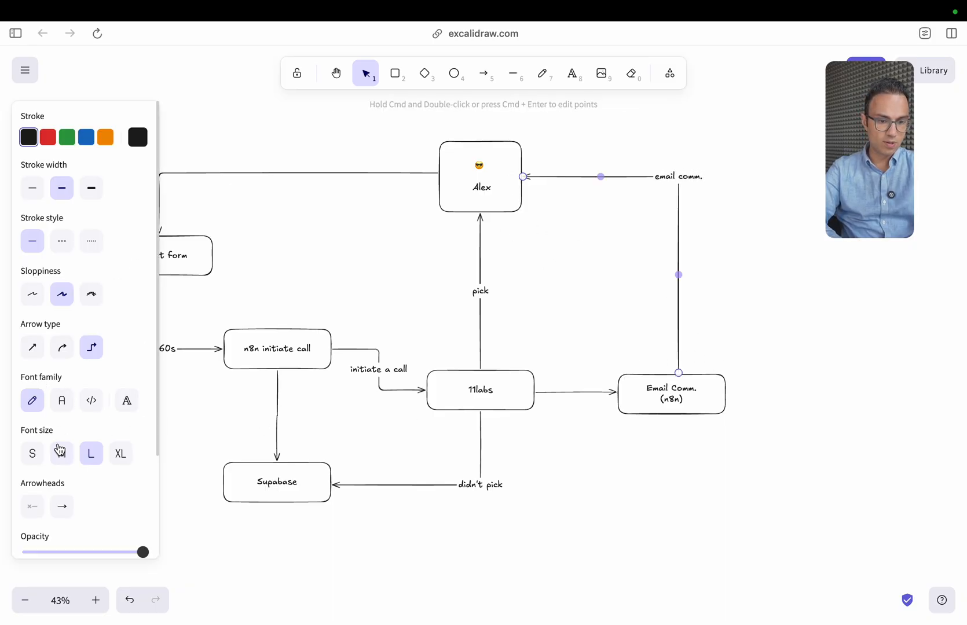
Point the email comm. arrow into Email Comm. and draw an arrow from 11labs to Supabase
left_click(90, 400)
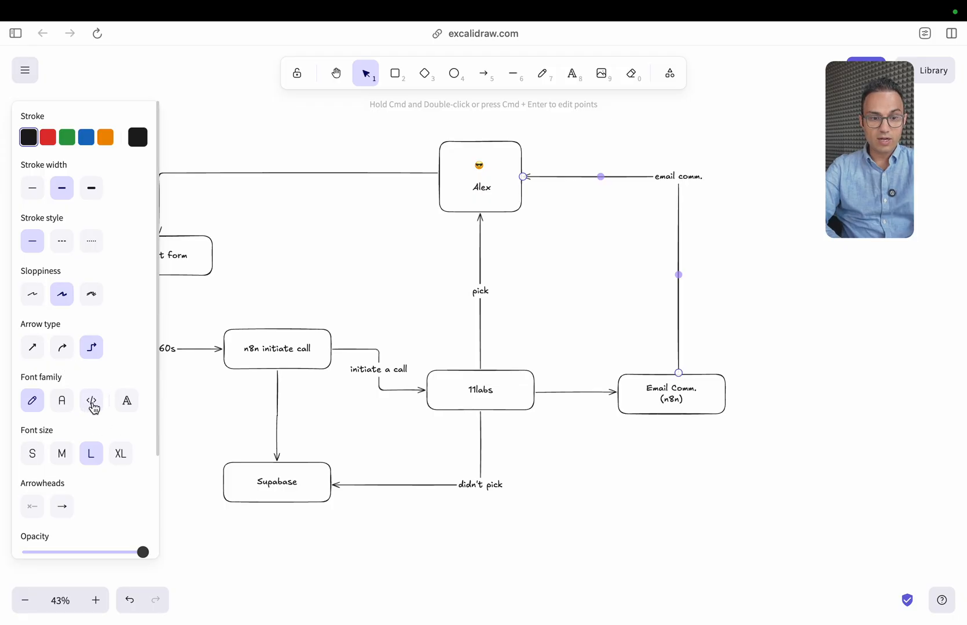
left_click(32, 506)
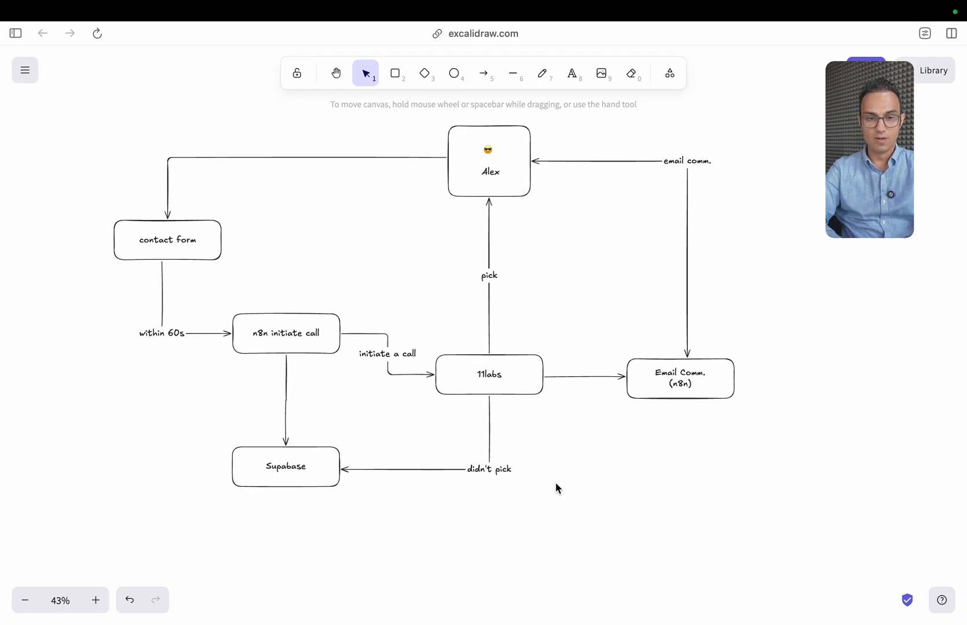
mouse_move(281, 458)
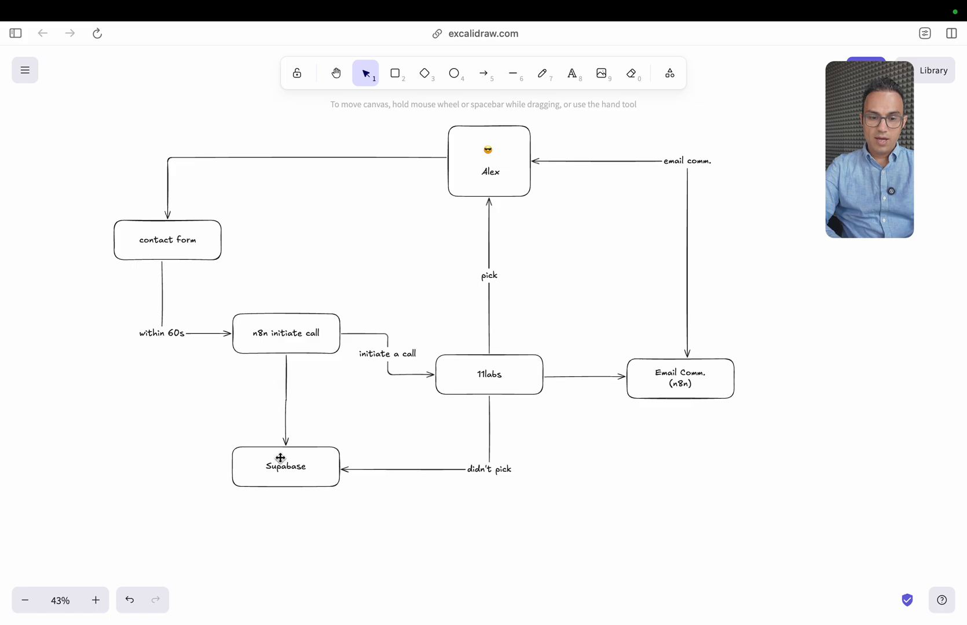
mouse_move(470, 206)
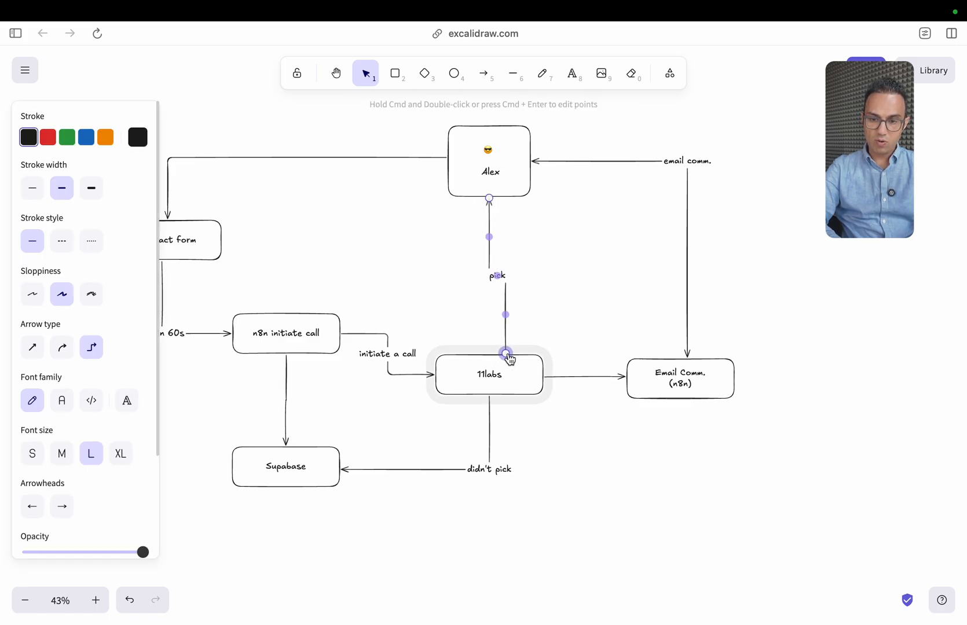
left_click(484, 73)
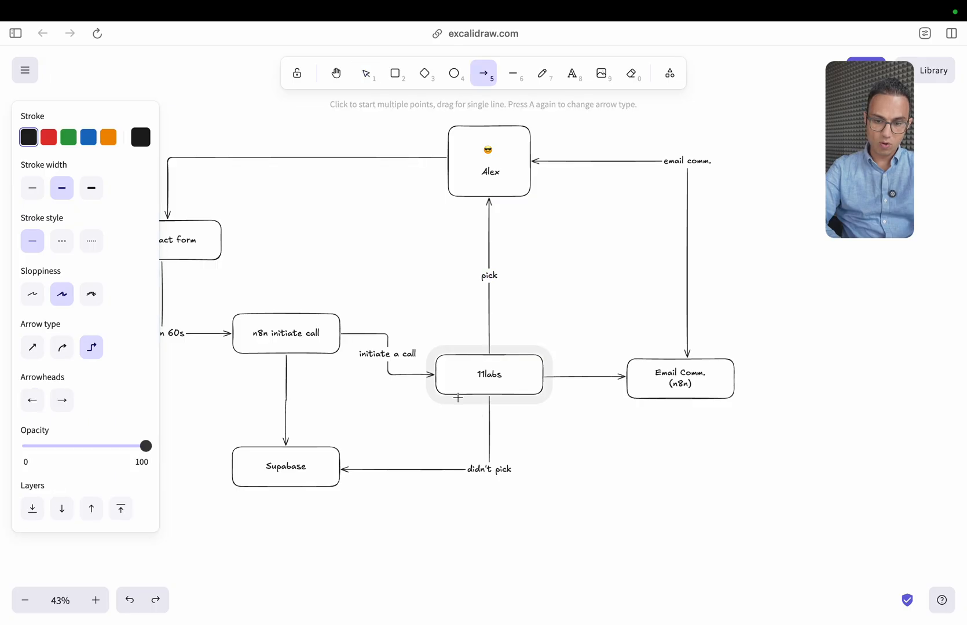
left_click_drag(458, 400, 345, 459)
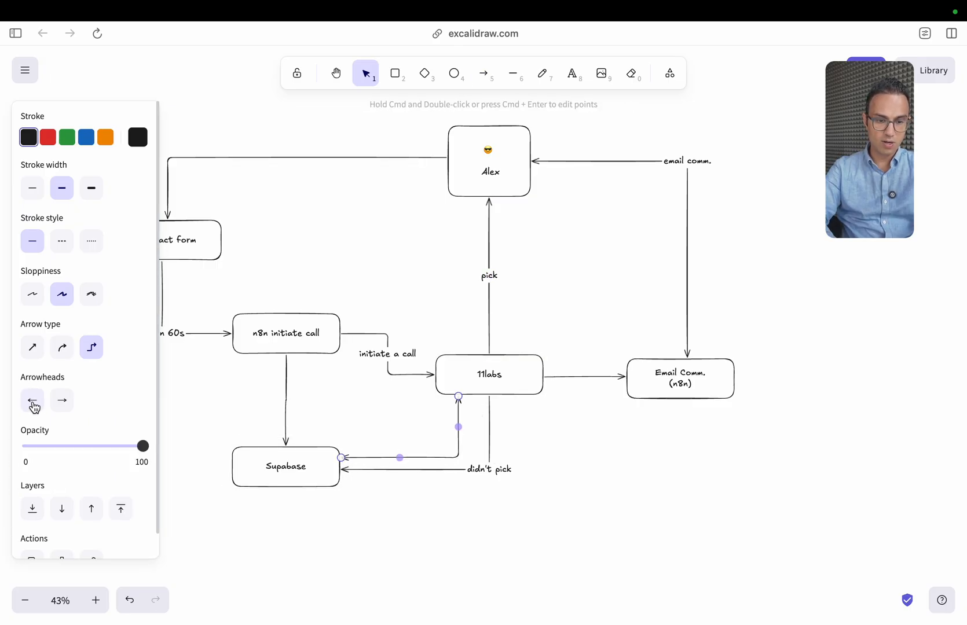
Label the new arrow 'lead qualification' and lower the didn't pick arrow on the taller Supabase
left_click(31, 400)
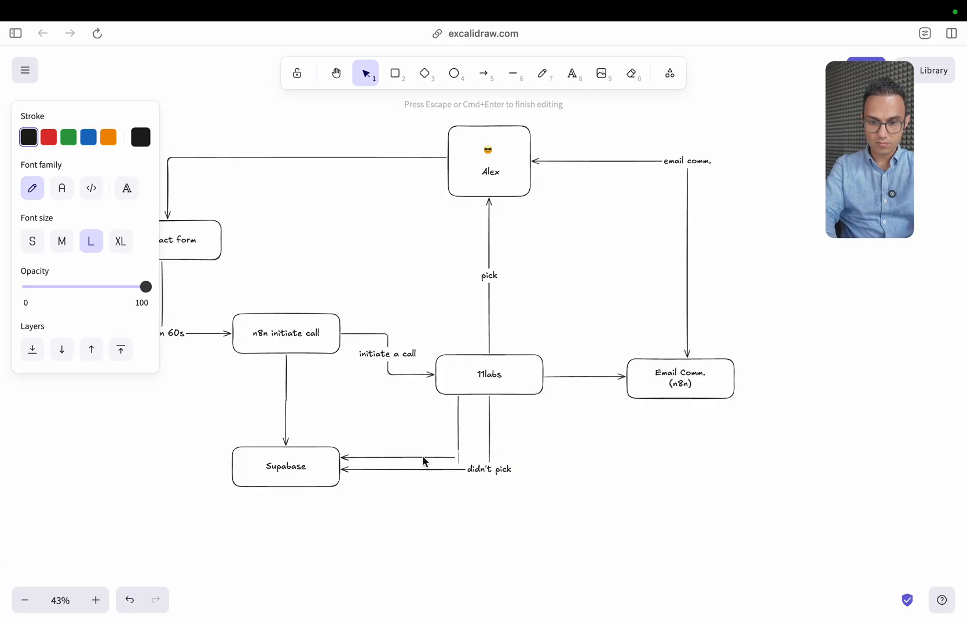
type("lead qualification")
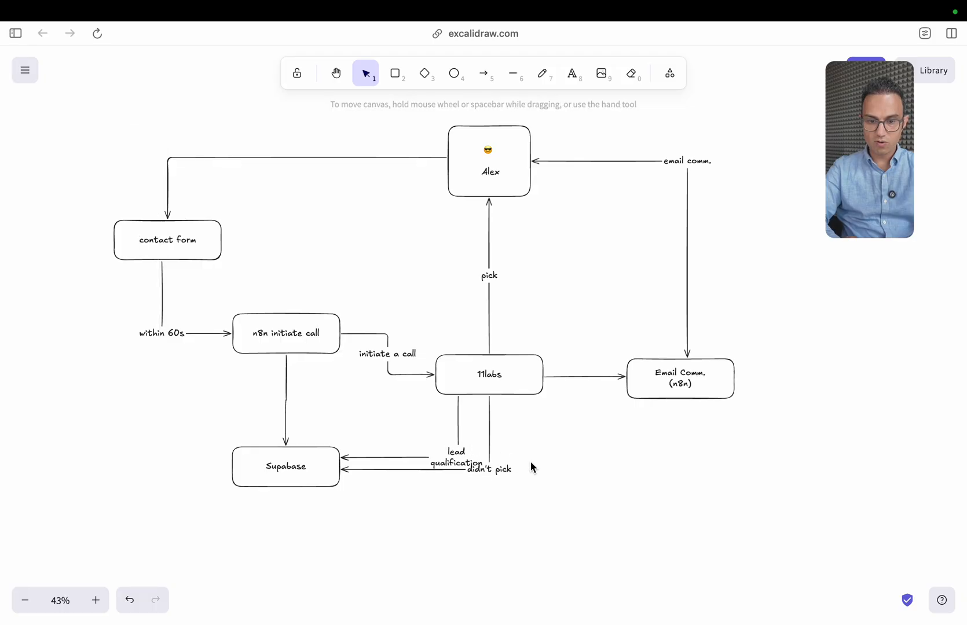
left_click(285, 466)
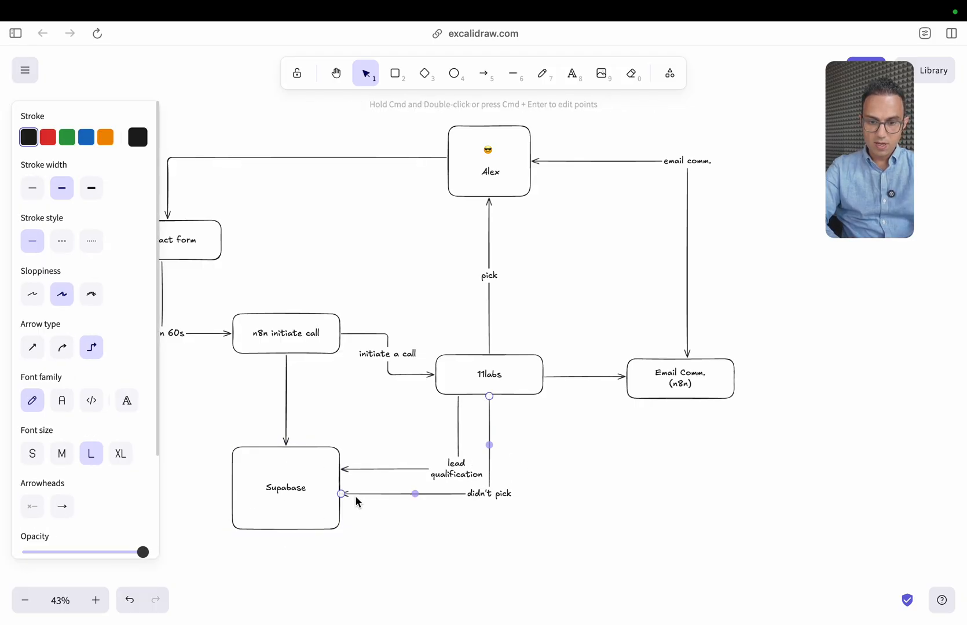
left_click_drag(341, 493, 342, 507)
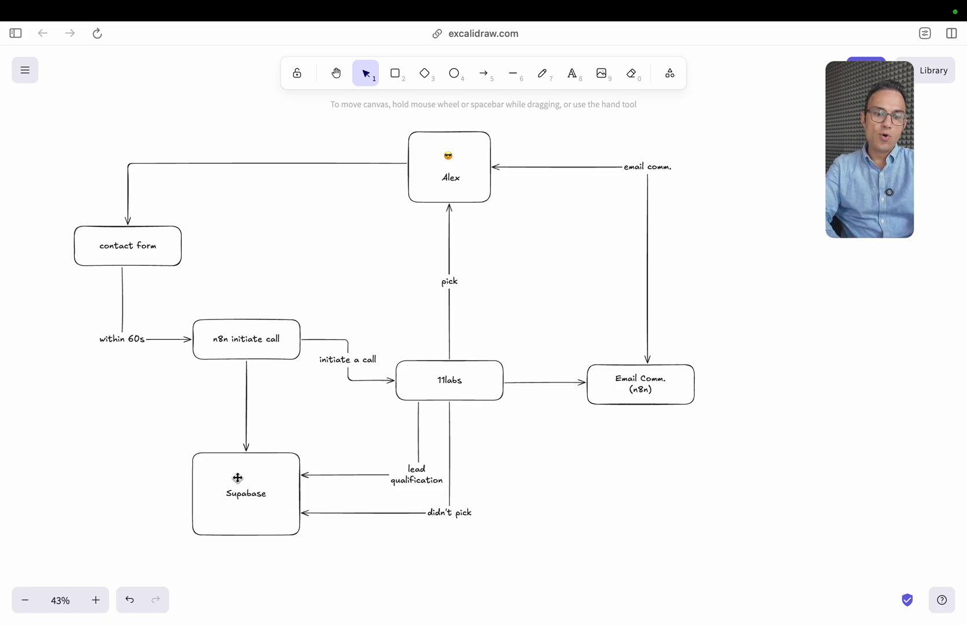
mouse_move(269, 457)
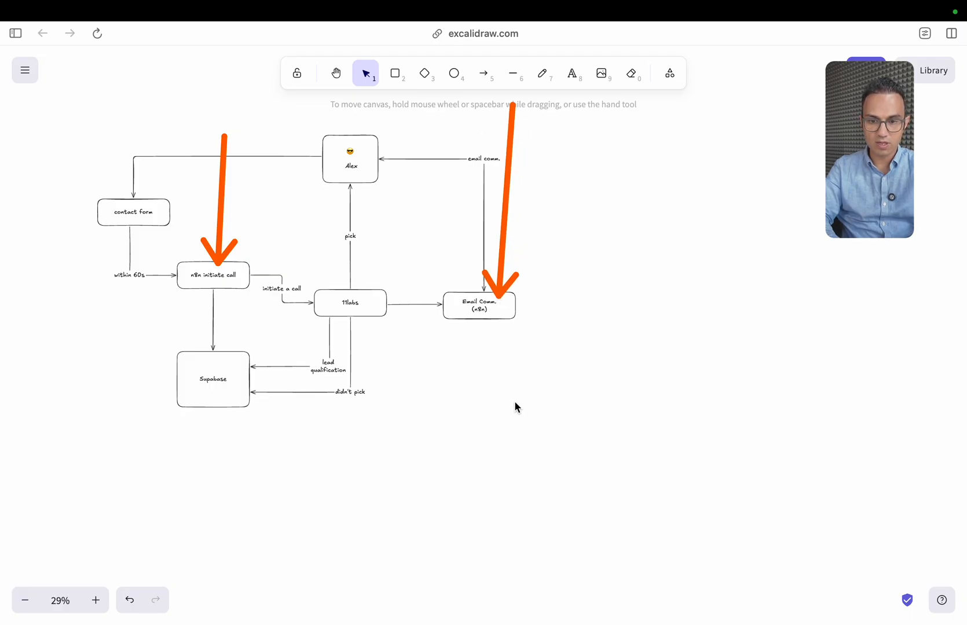
mouse_move(500, 429)
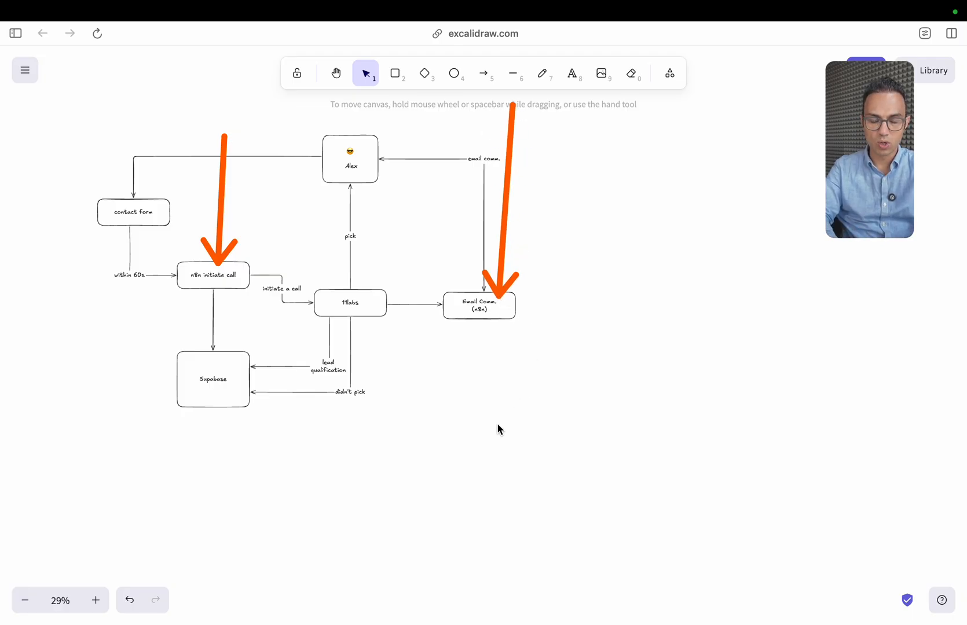
mouse_move(496, 333)
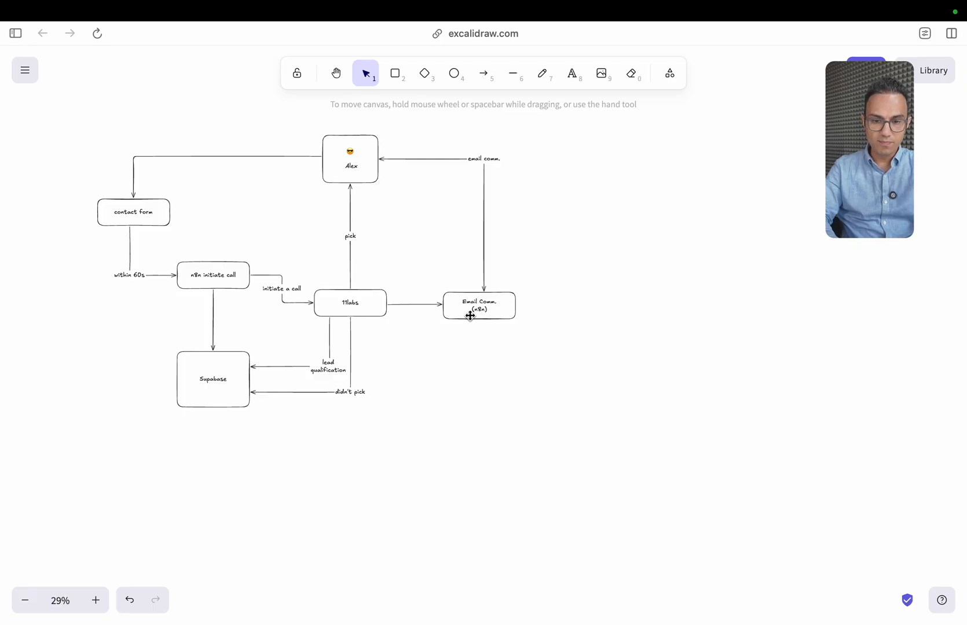
Draw an elbow arrow from the Email Comm. (n8n) box down into Supabase
left_click(483, 73)
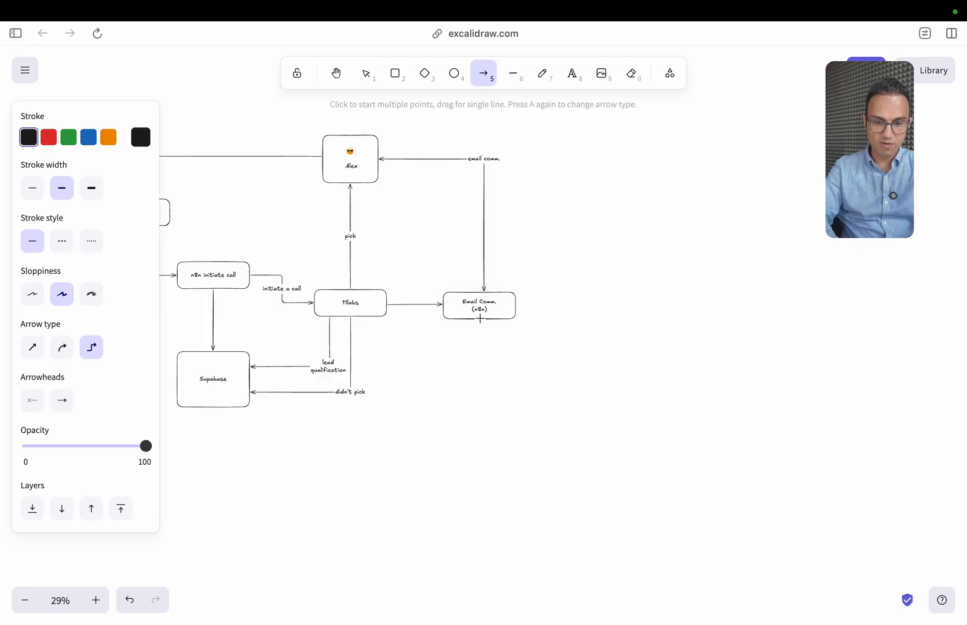
left_click(212, 379)
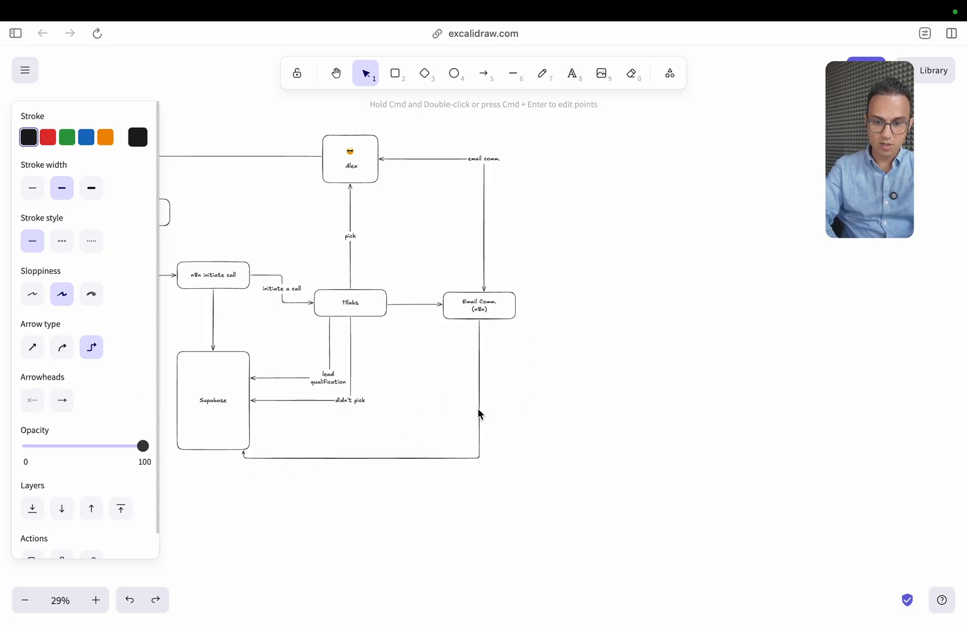
left_click(484, 73)
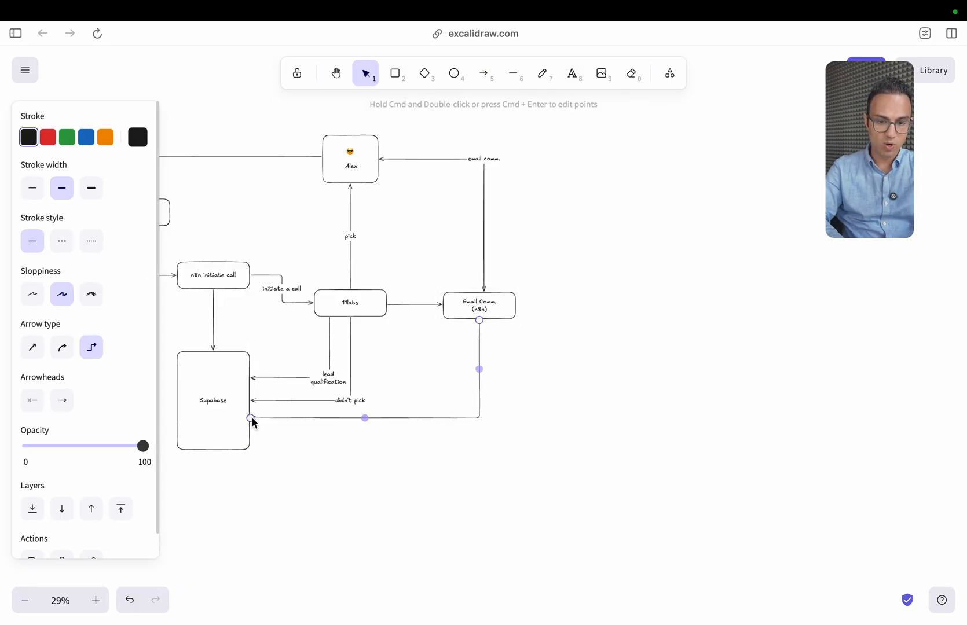
left_click(478, 305)
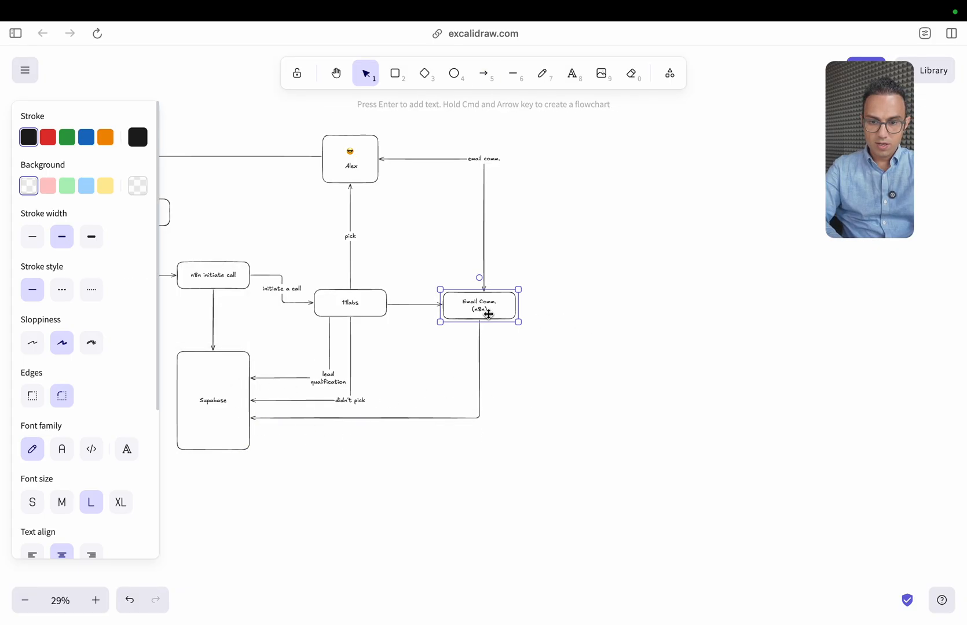
Duplicate a box right of Email Comm. and label it 'Appointment Booking (n8n)'
left_click_drag(487, 308, 439, 304)
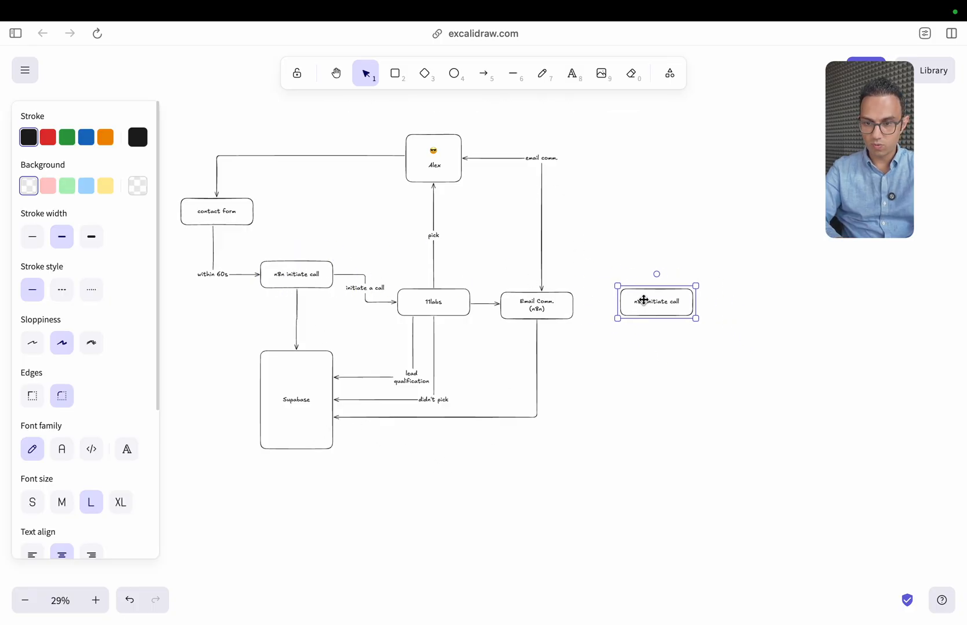
double_click(656, 302)
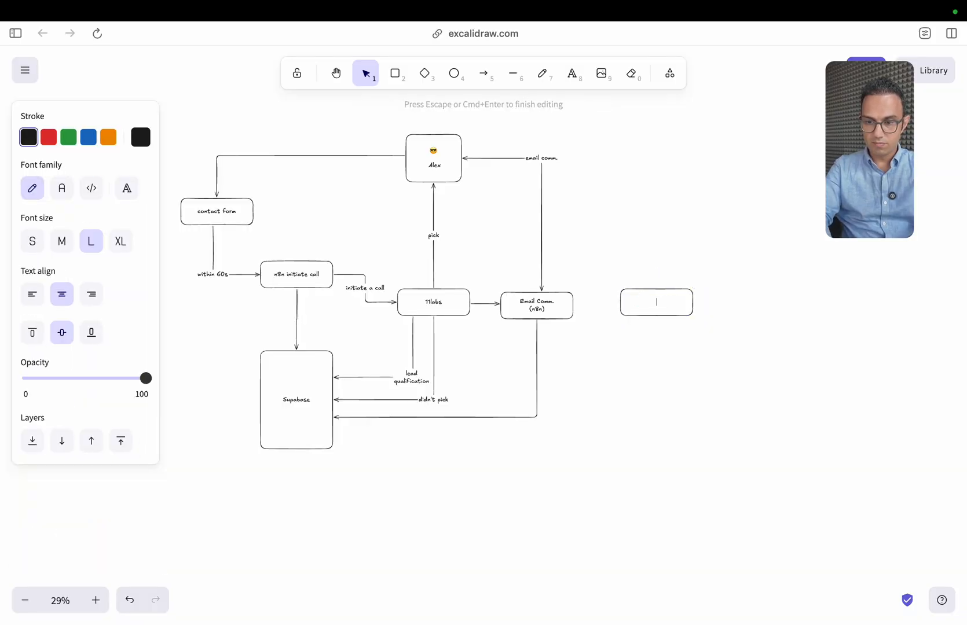
type("Intro Call")
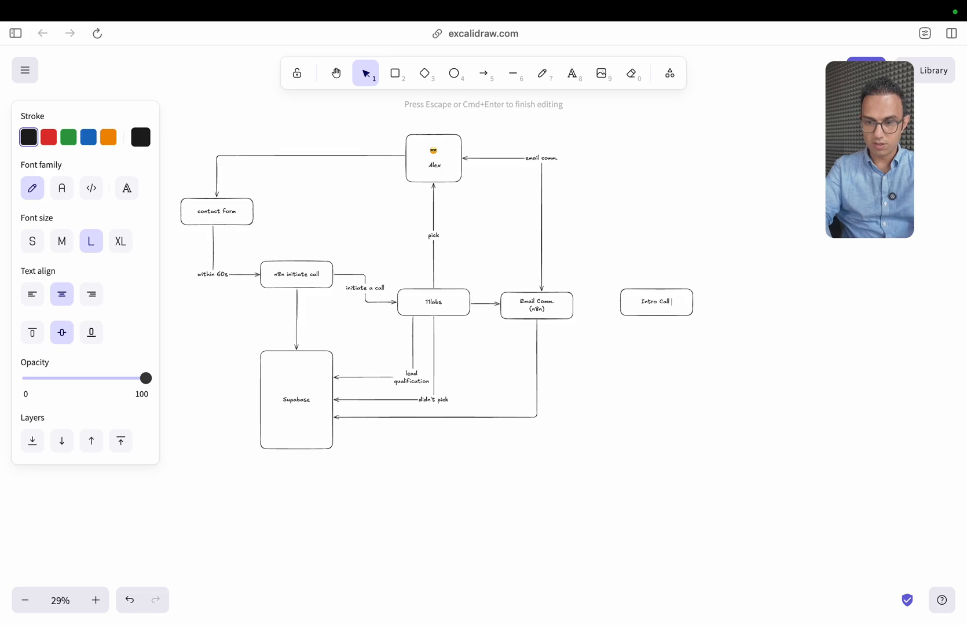
type("Appointment Booking")
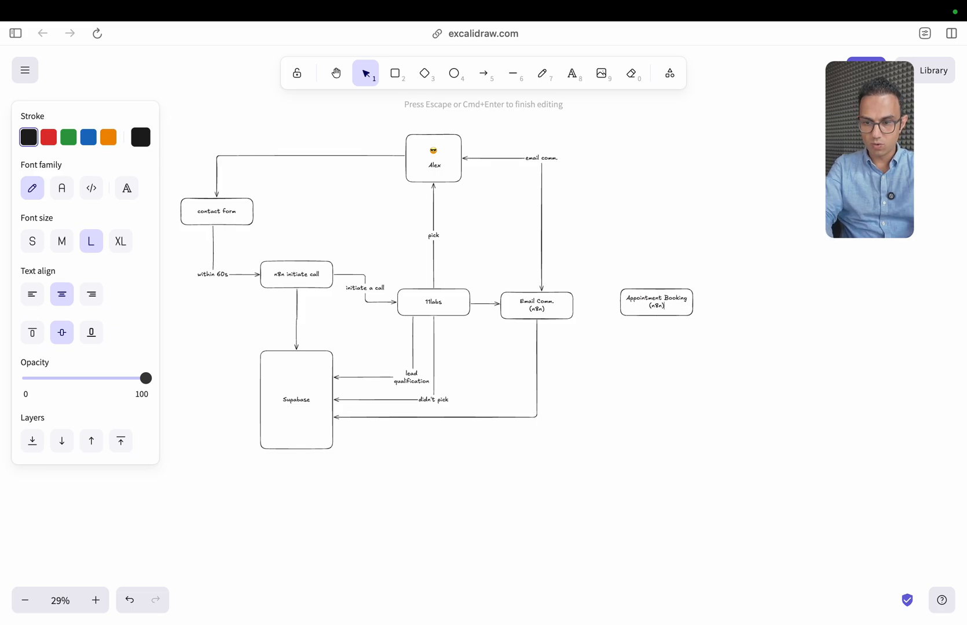
Draw an elbow arrow from Supabase to the Appointment Booking box
left_click(483, 73)
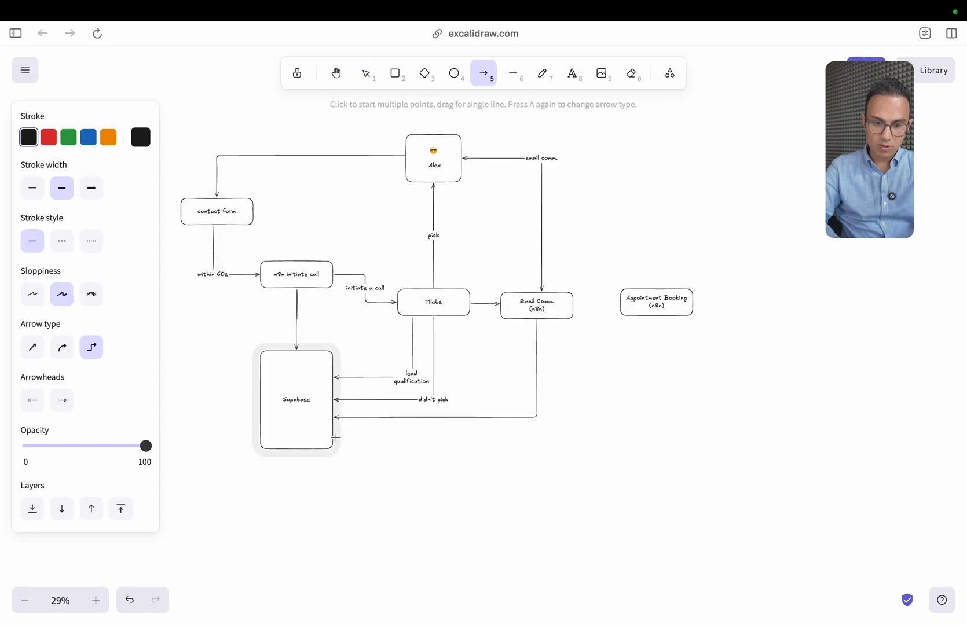
left_click_drag(334, 438, 663, 321)
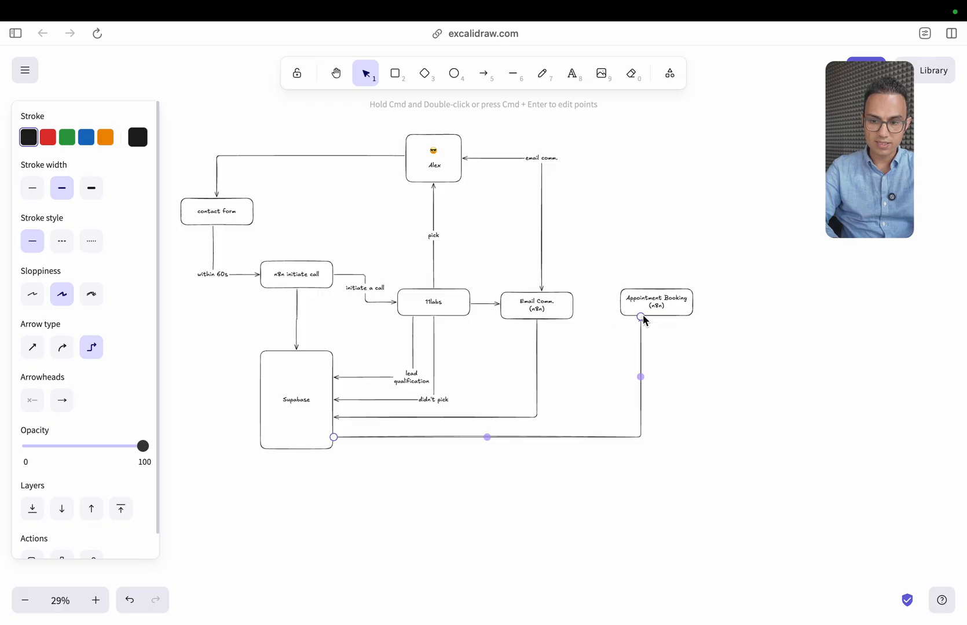
left_click(635, 303)
type("hone call")
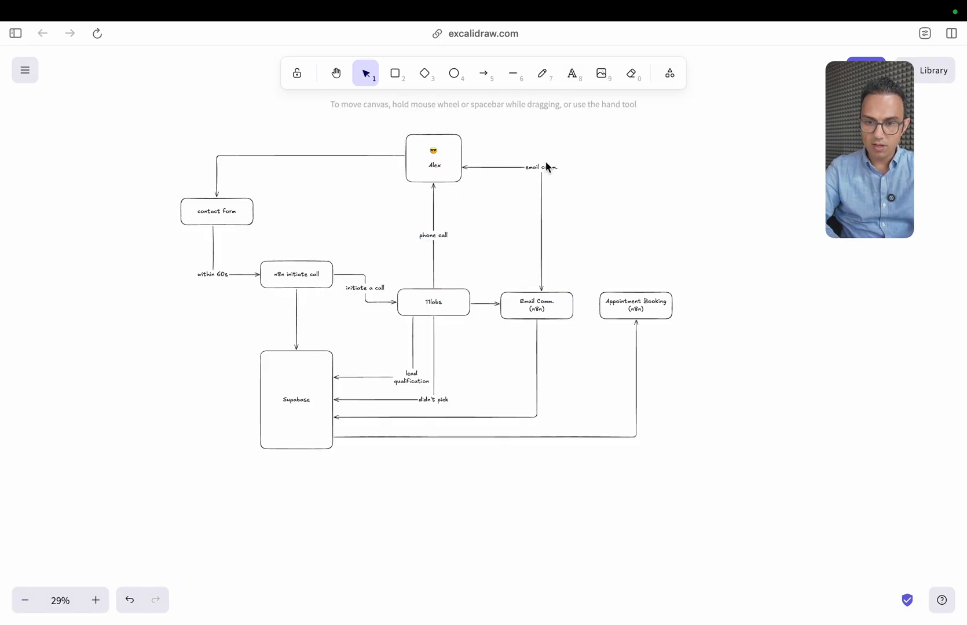
Start an elbow arrow rising from the top of the Appointment Booking (n8n) box
left_click(483, 73)
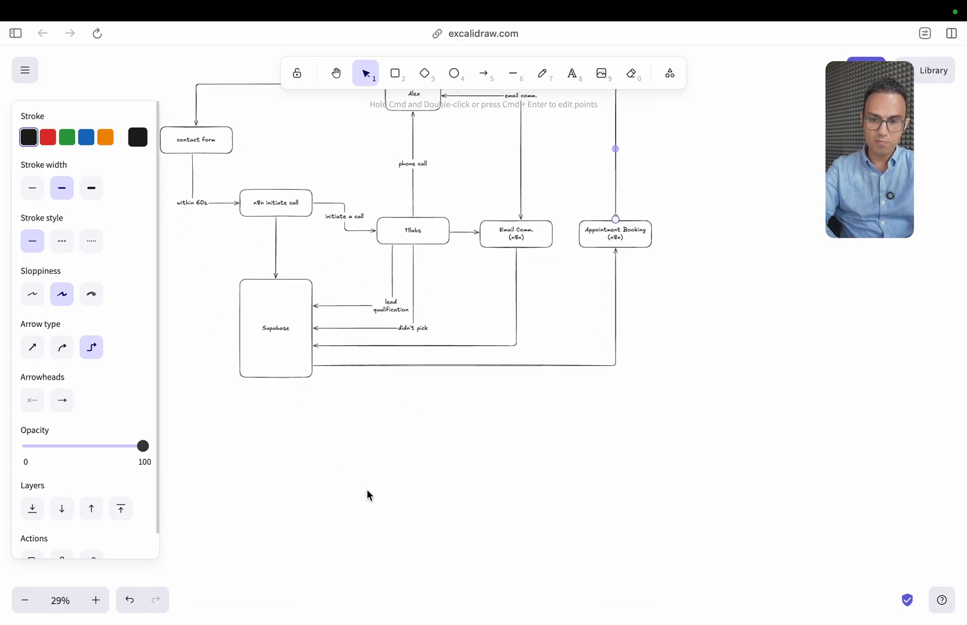
Draw a column of Alex Doe, Lisa Doe and '…' cards headed 'Filled the form'
left_click_drag(266, 386, 662, 550)
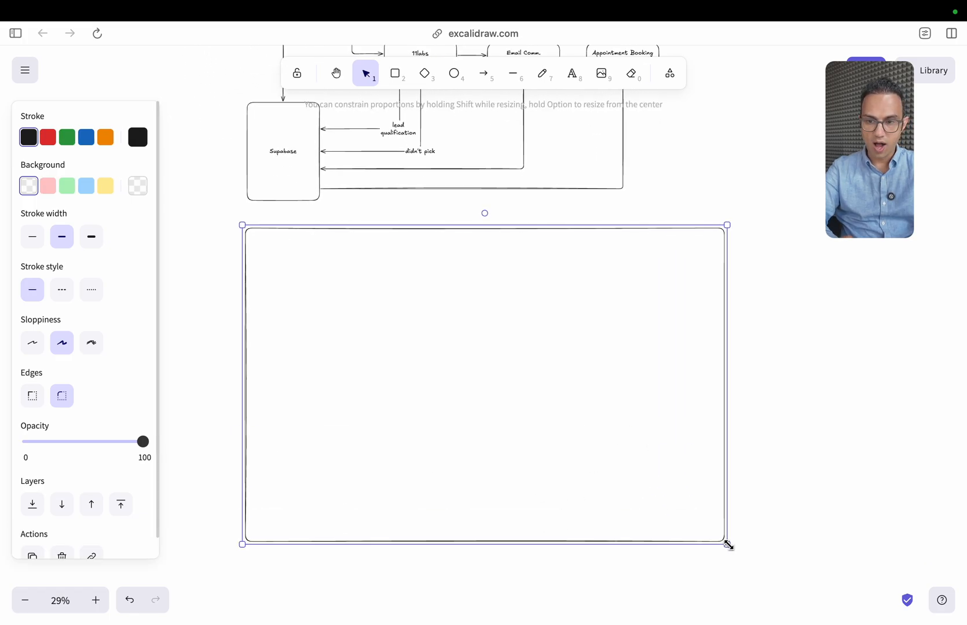
left_click(395, 73)
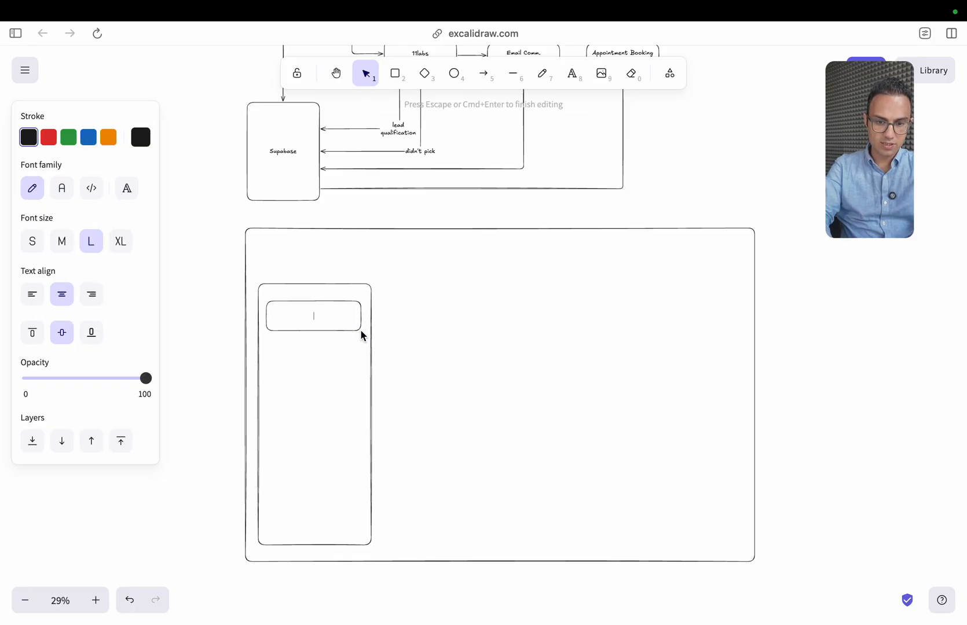
type("Alex Doe")
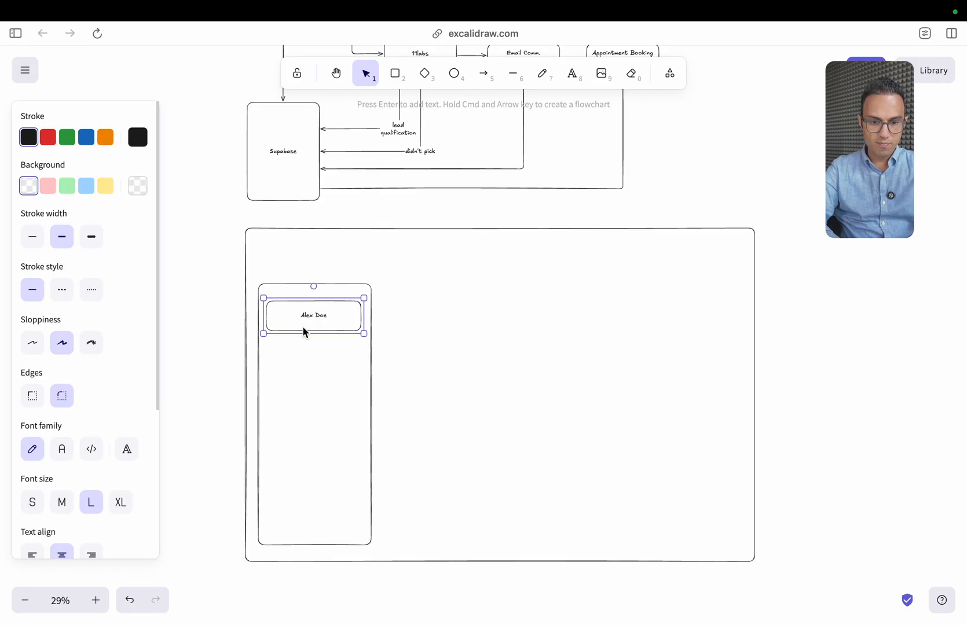
double_click(313, 356)
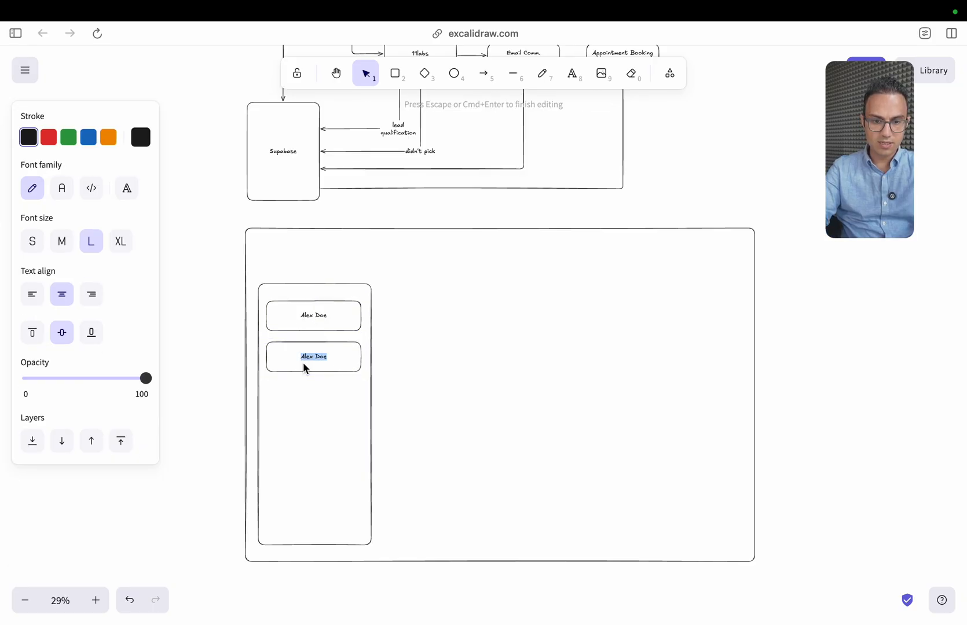
type("Lisa Doe")
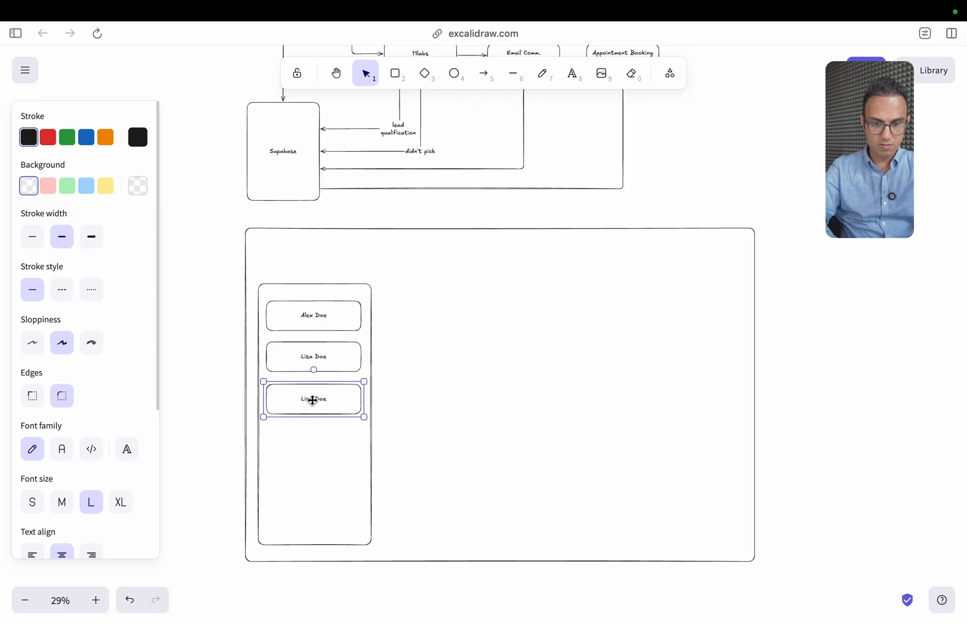
left_click(233, 455)
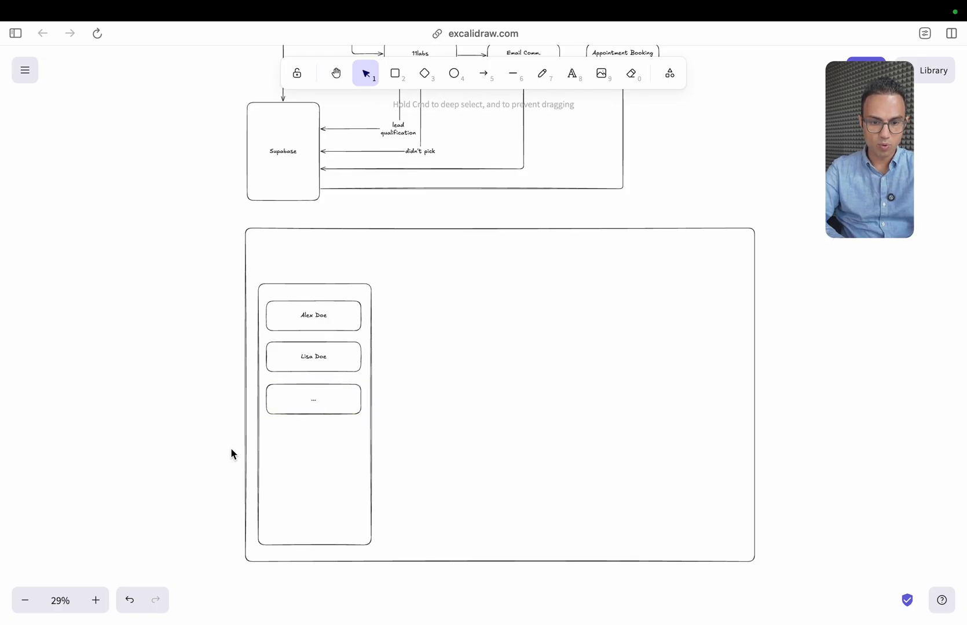
left_click(262, 265)
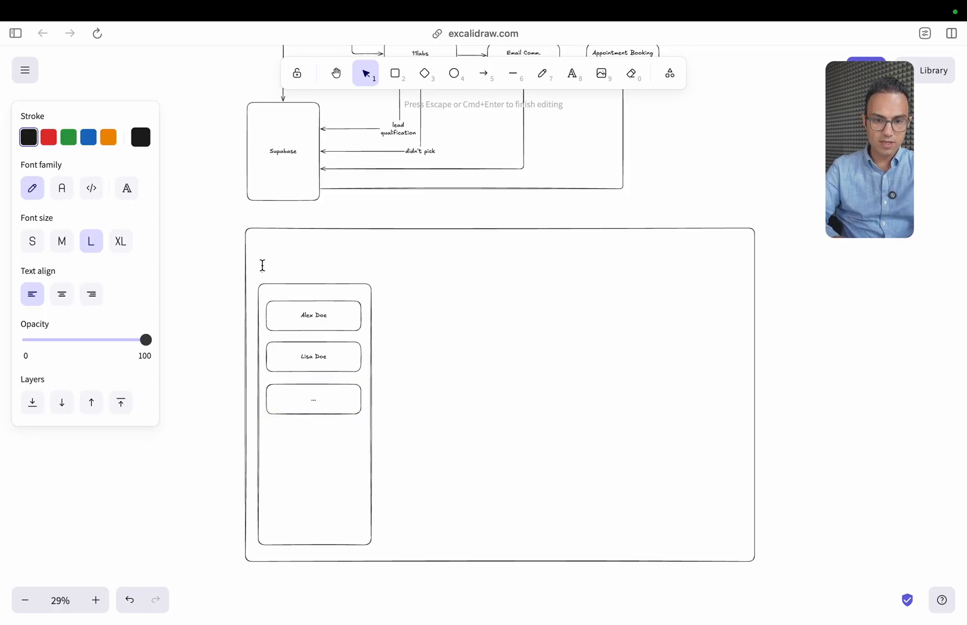
type("Filled the form")
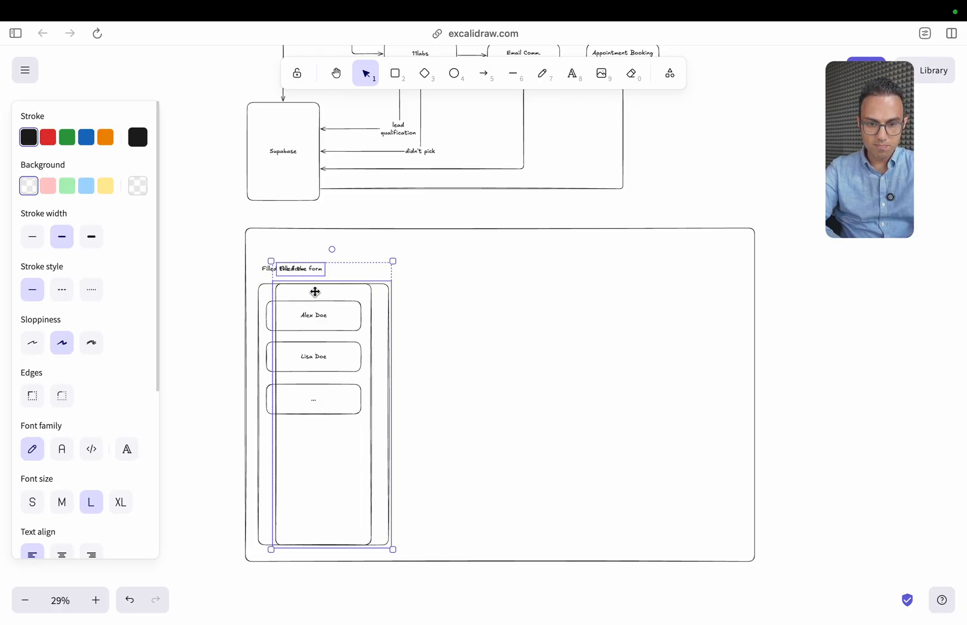
Duplicate the column to the right as 'In Progress' and move Alex Doe's card into it
left_click_drag(315, 292, 400, 290)
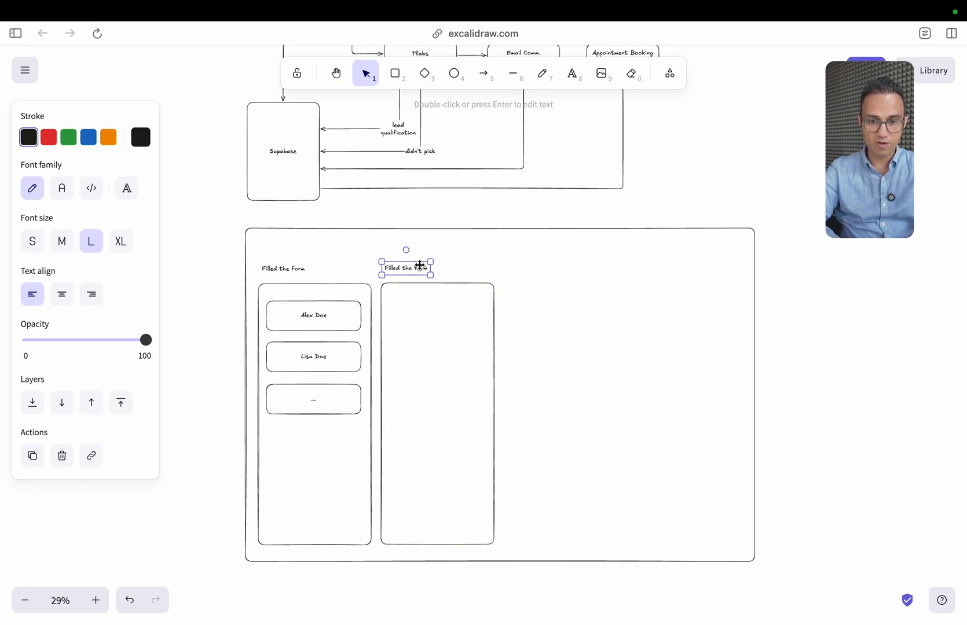
double_click(406, 267)
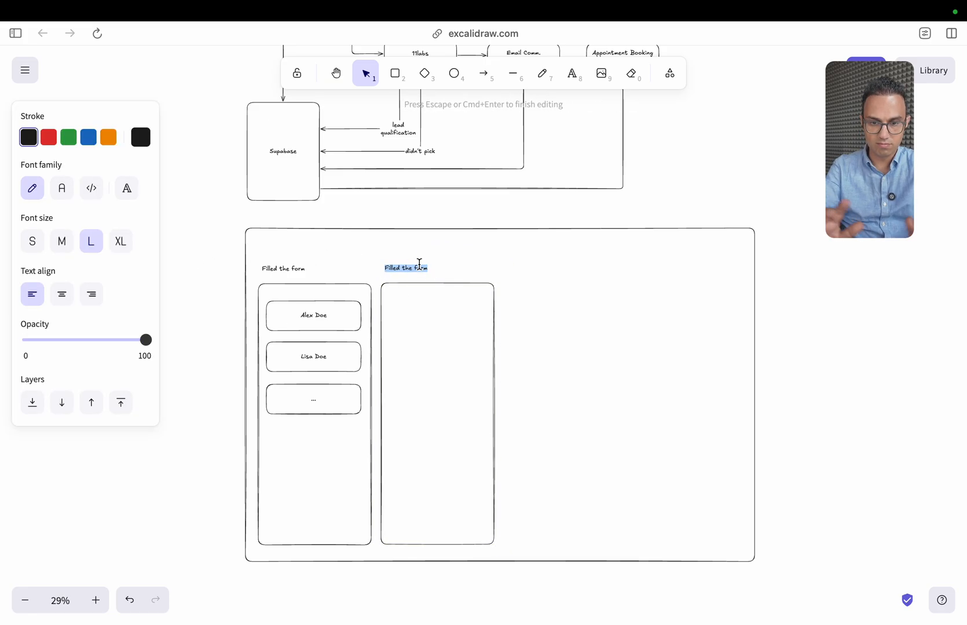
type("In Progress")
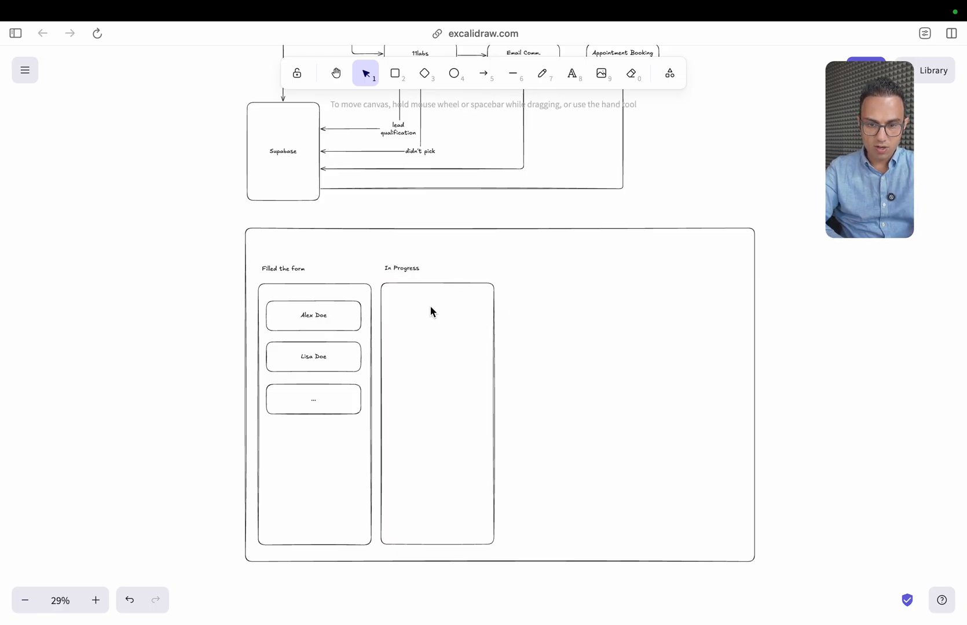
left_click_drag(312, 314, 438, 315)
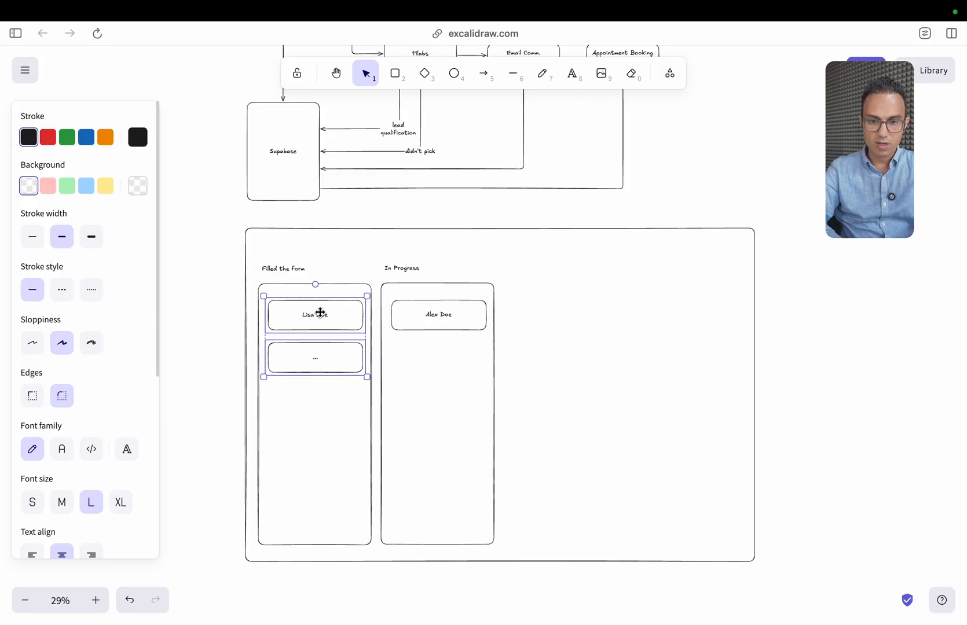
left_click(439, 315)
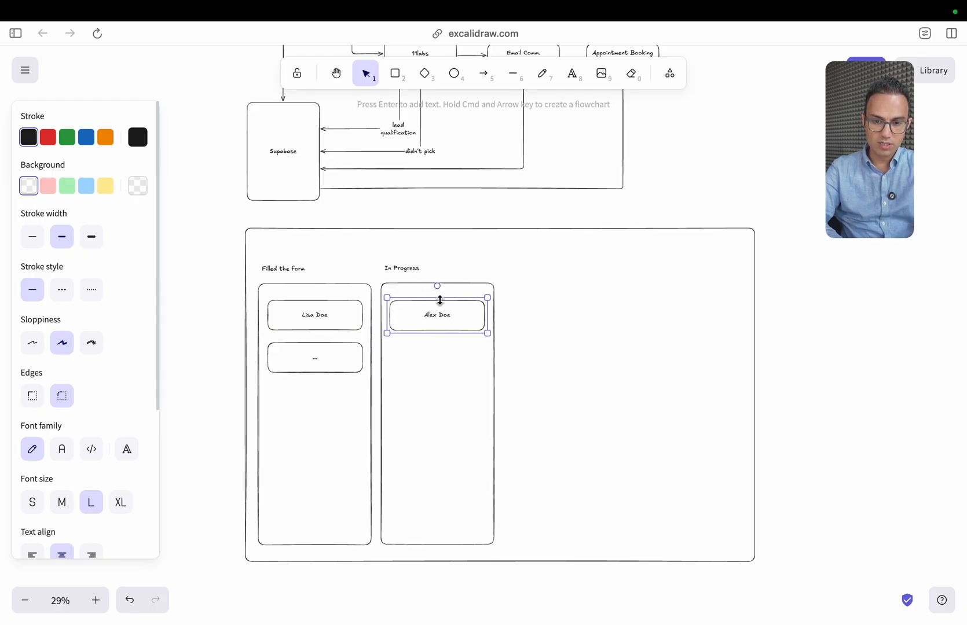
mouse_move(438, 315)
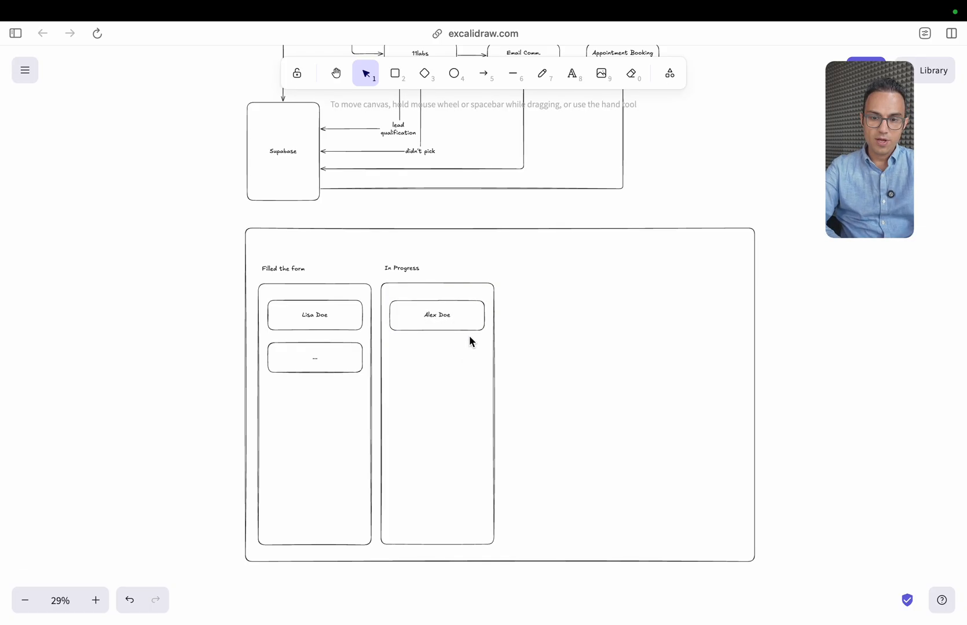
mouse_move(460, 328)
type("Reje")
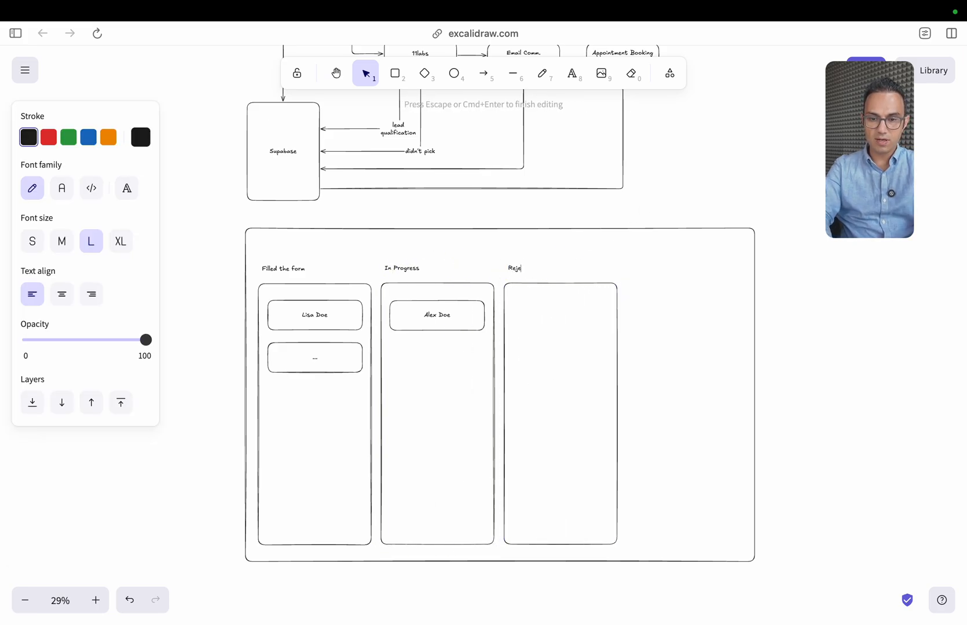
Add Disqualified and Appointment Booked columns and move Alex Doe's card into Appointment Booked
type("Did")
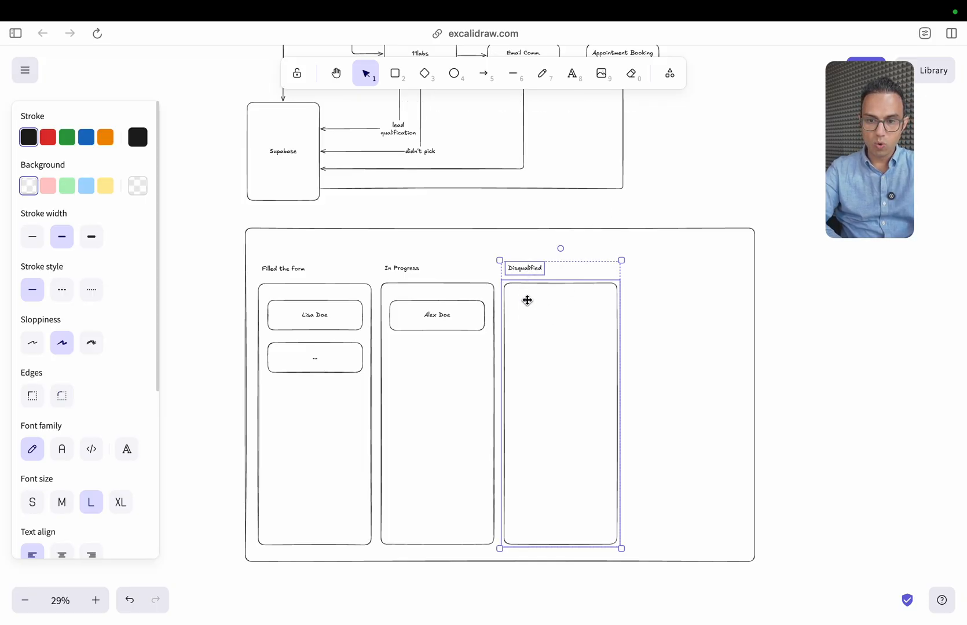
left_click_drag(527, 301, 650, 313)
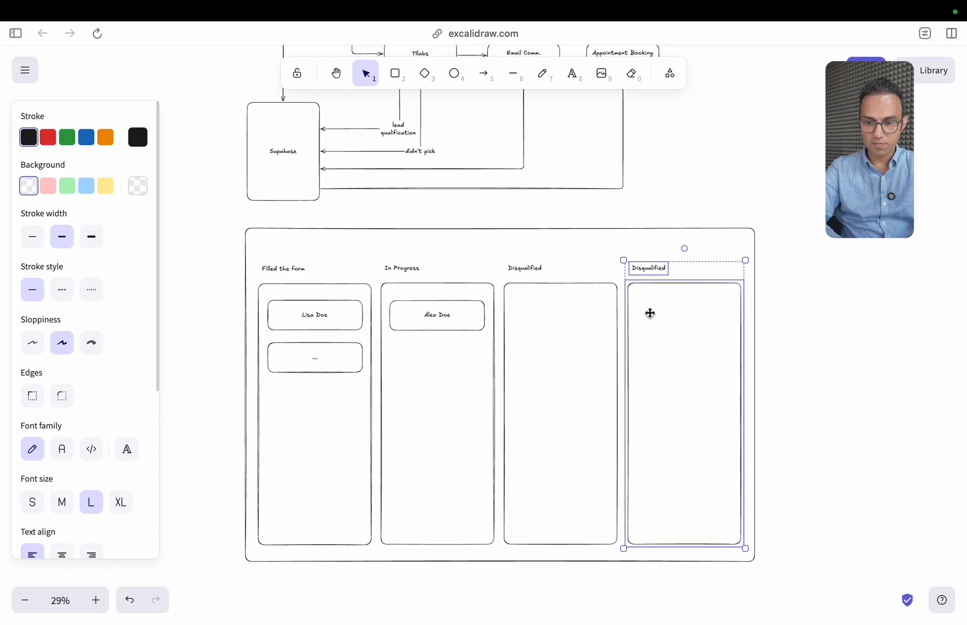
double_click(647, 267)
type("Appointment Booked")
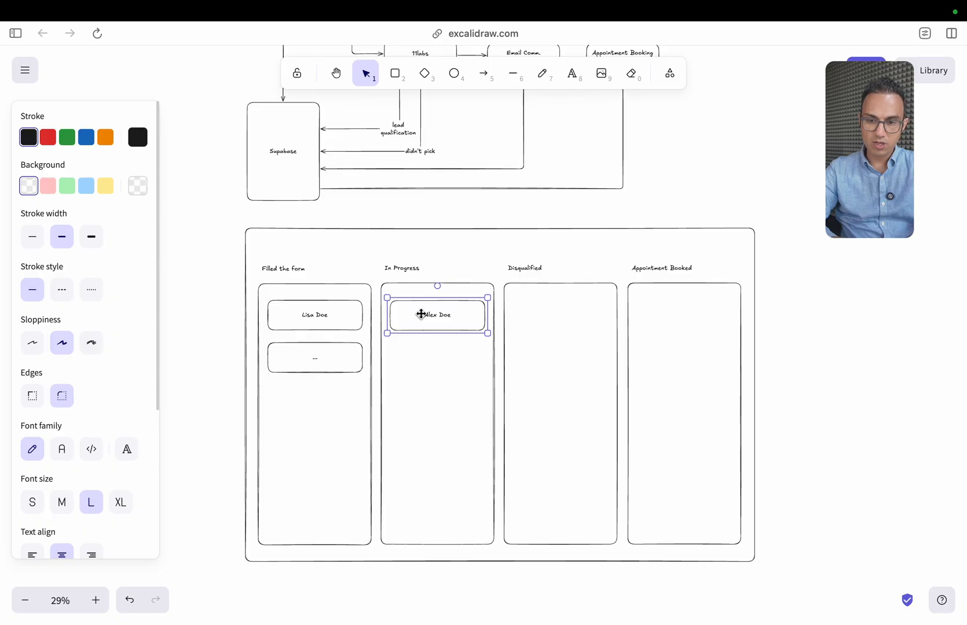
left_click_drag(436, 314, 558, 312)
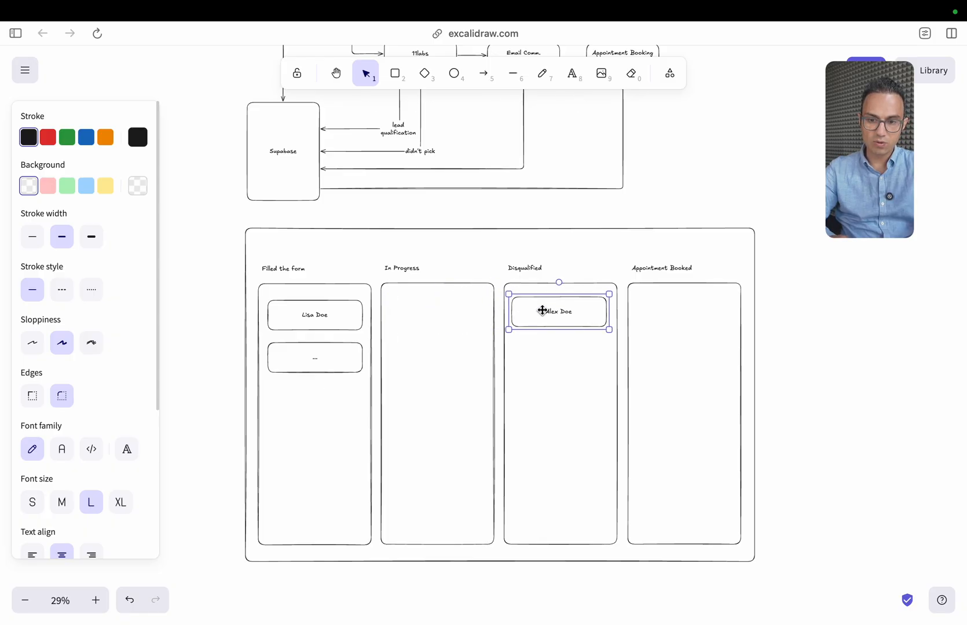
left_click_drag(558, 311, 683, 315)
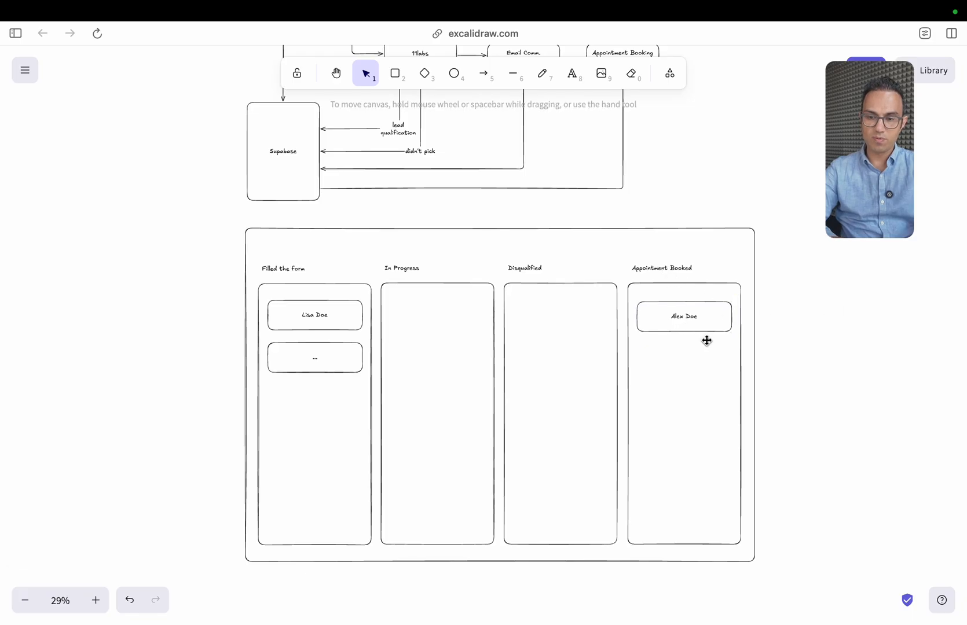
scroll("down", 3)
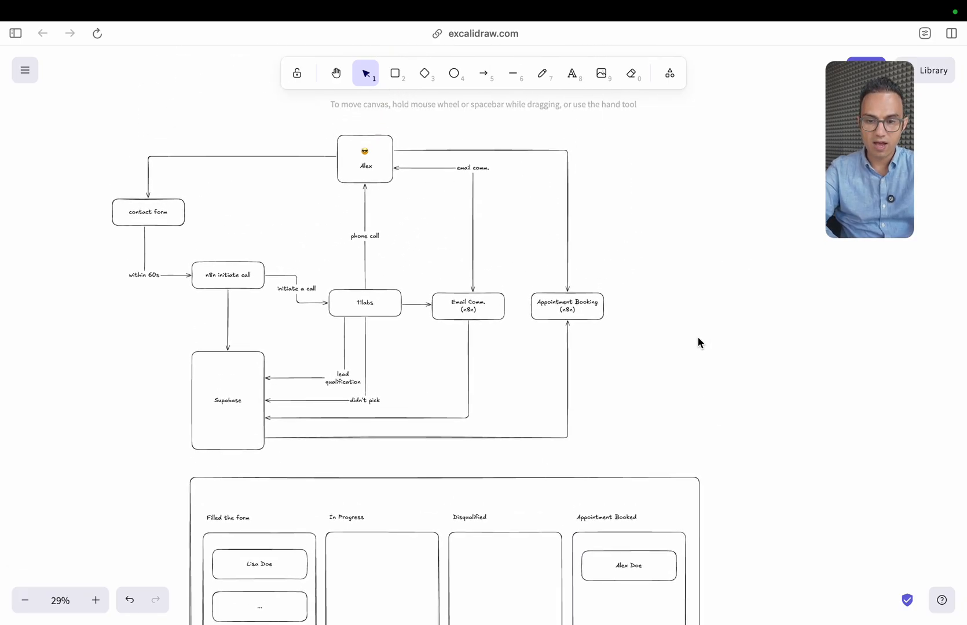
left_click(567, 306)
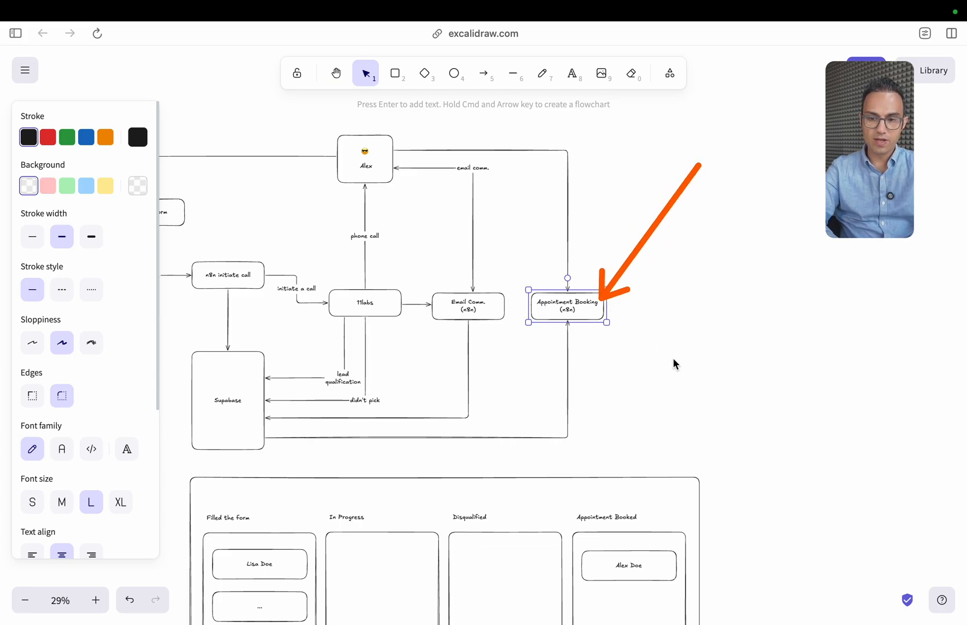
mouse_move(664, 351)
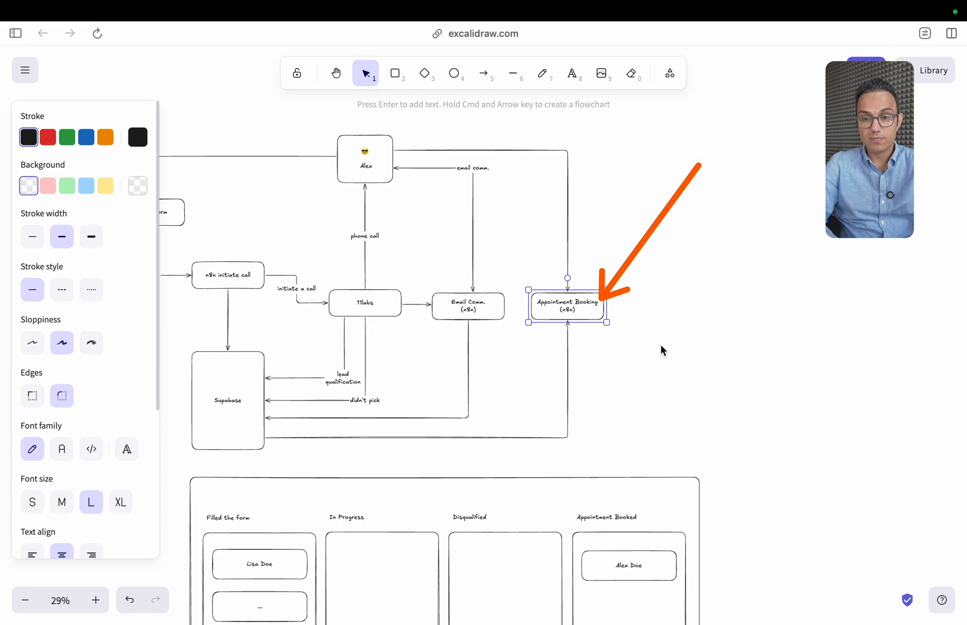
mouse_move(540, 314)
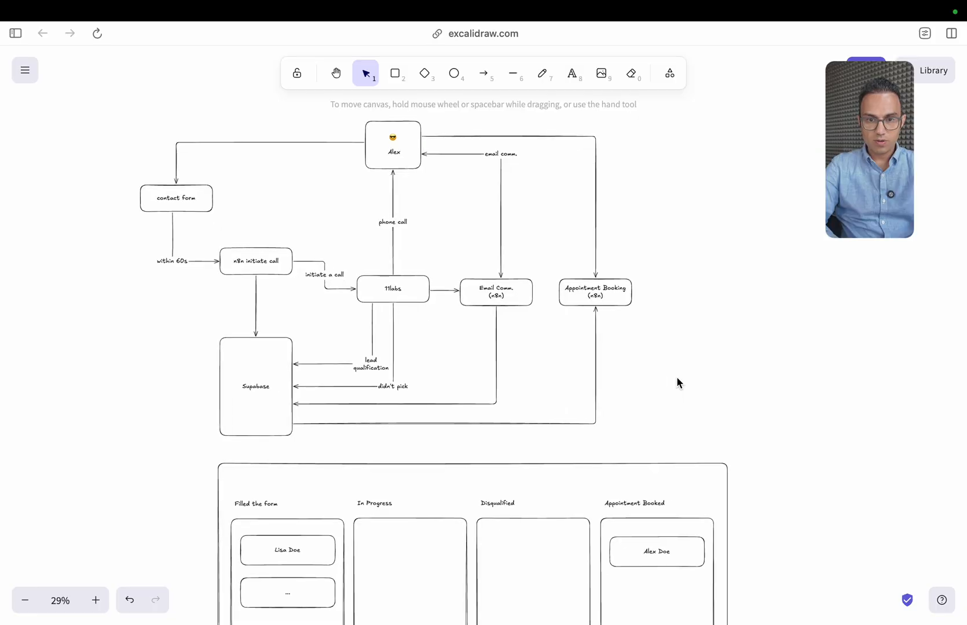
mouse_move(392, 155)
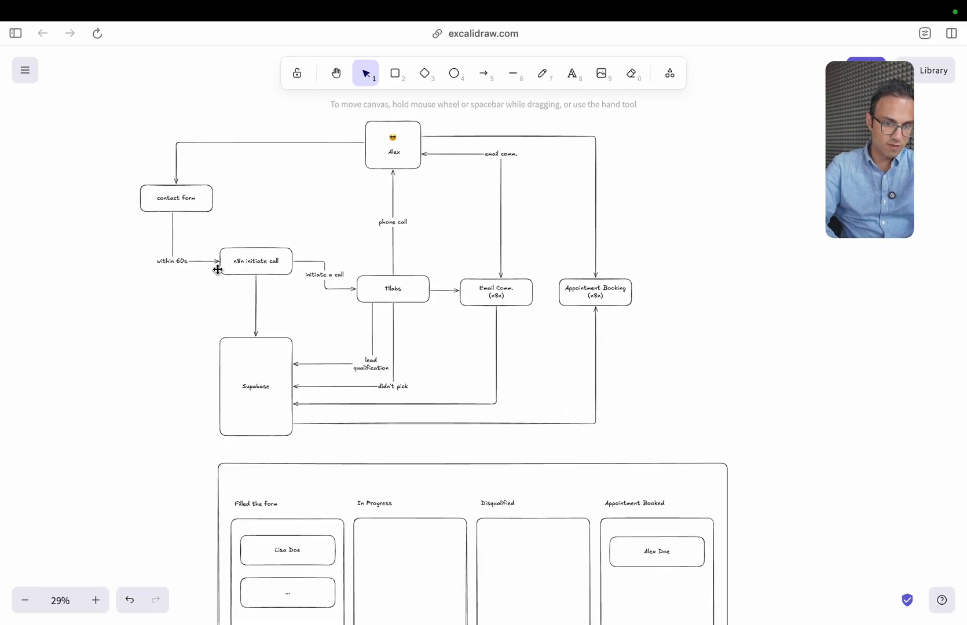
scroll("down", 3)
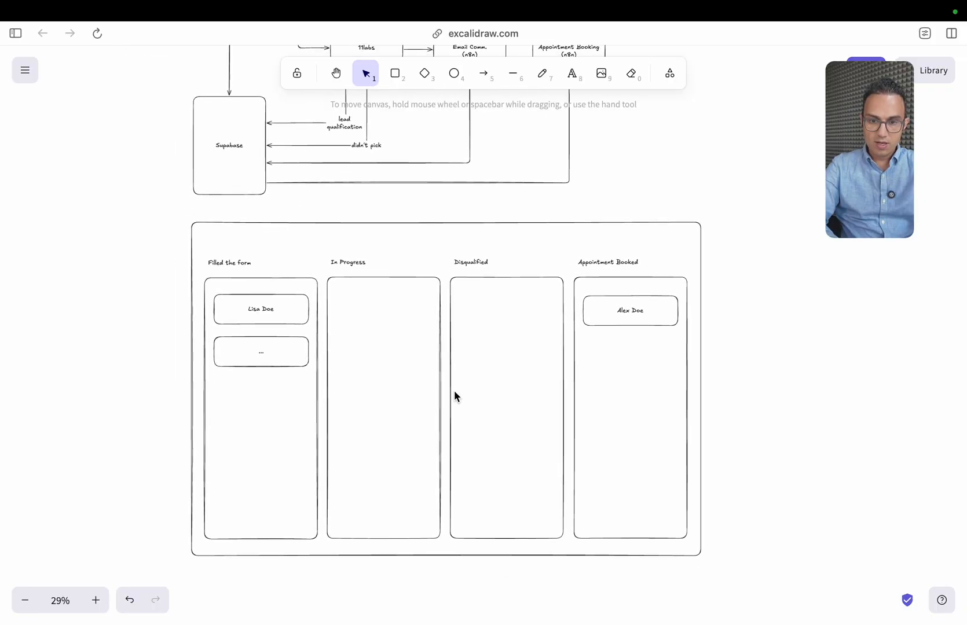
scroll("down", 3)
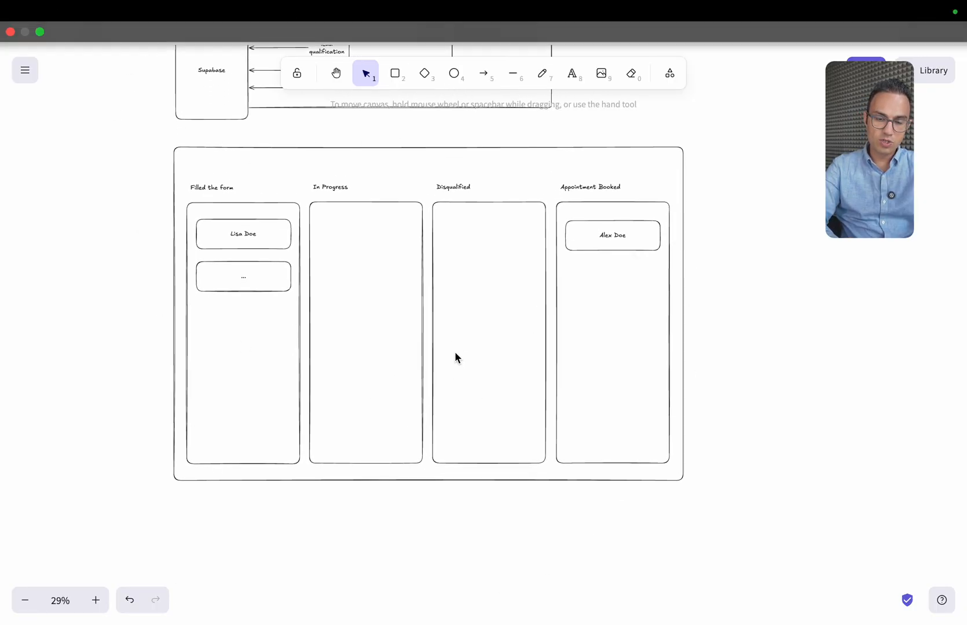
mouse_move(727, 428)
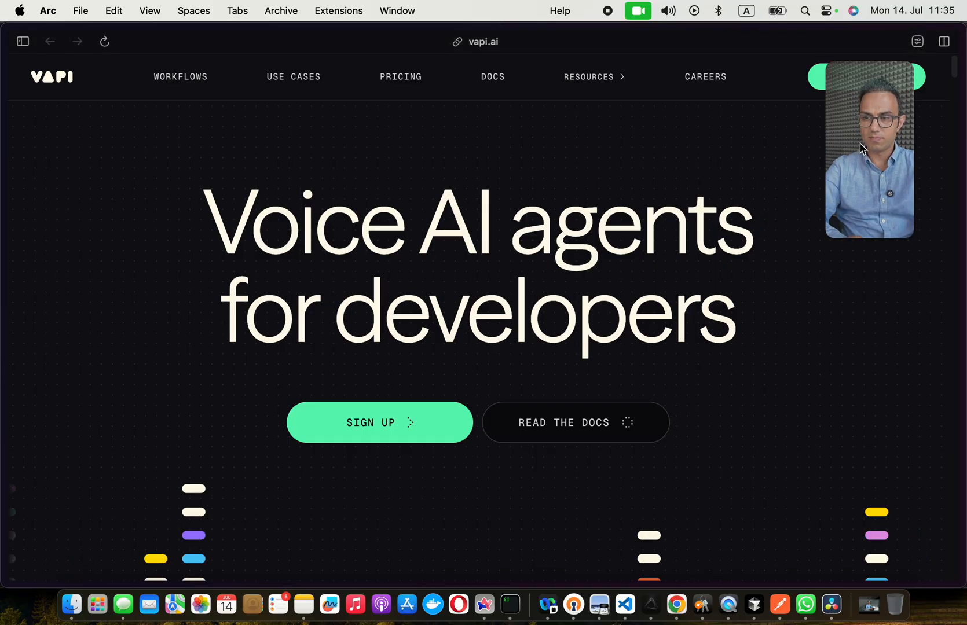
Switch Arc from the Vapi site to the already-open freelance AI engineer's homepage tab
key("cmd+t")
type("ae")
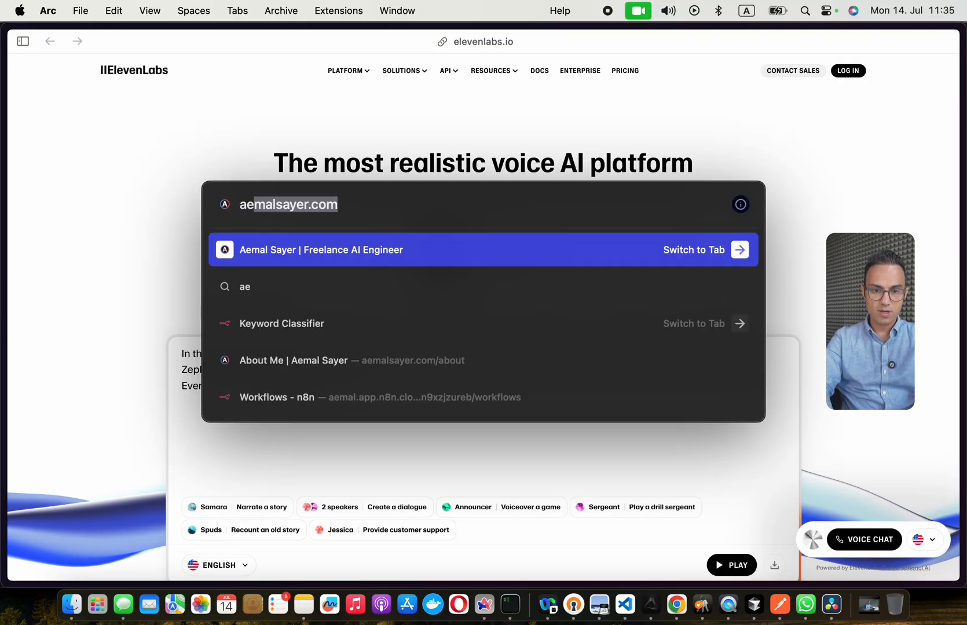
left_click(483, 249)
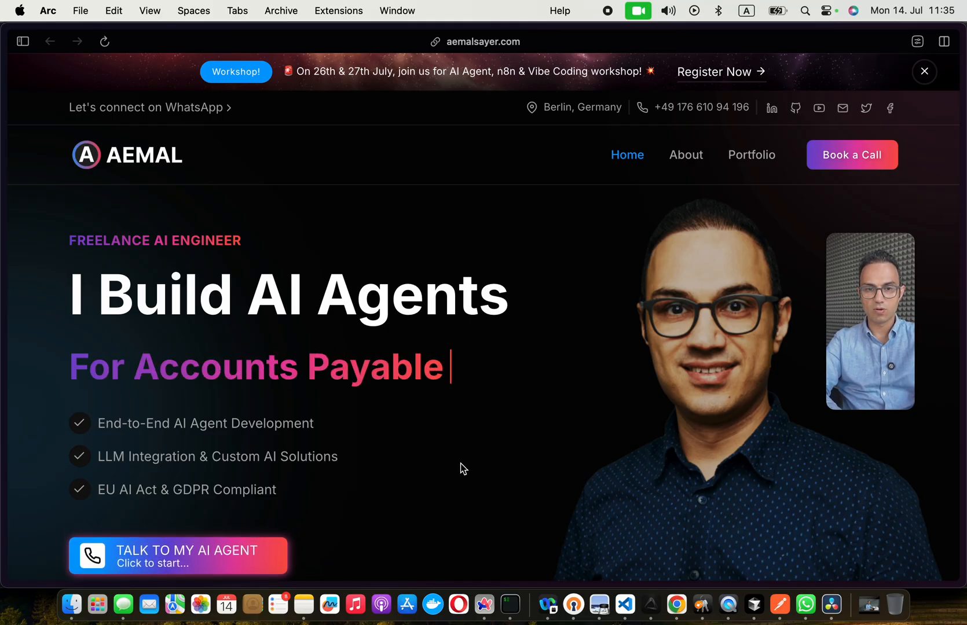
left_click(869, 320)
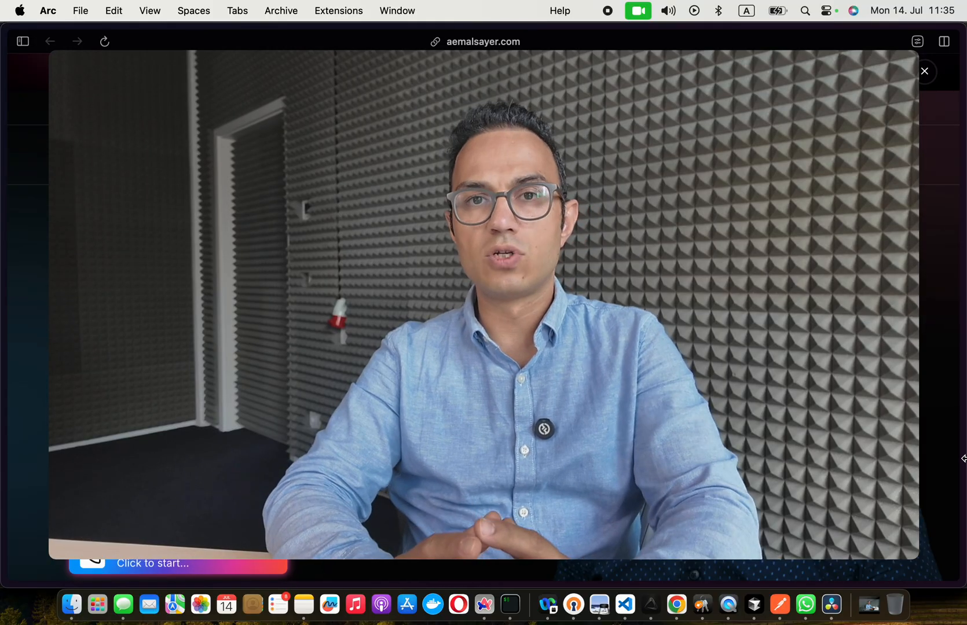